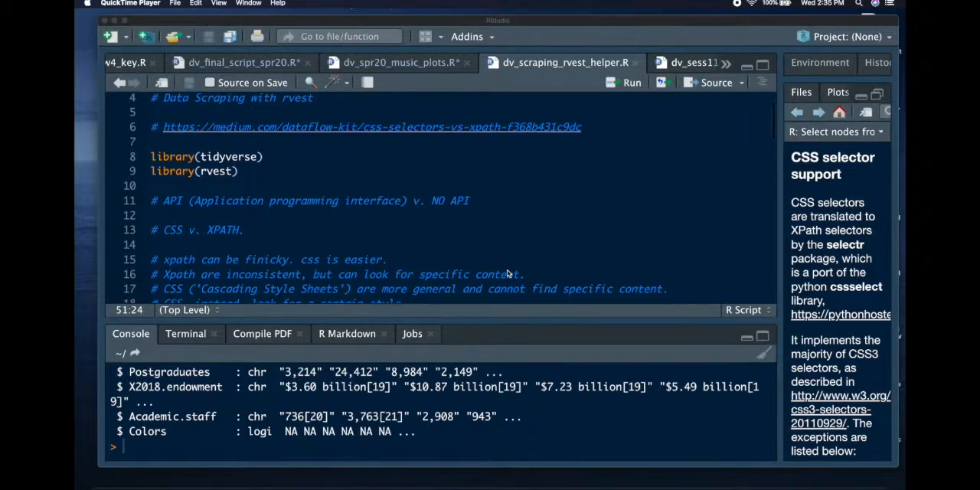
Read the script's CSS versus XPath notes down to the Ivy League problem section.
scroll("down", 3)
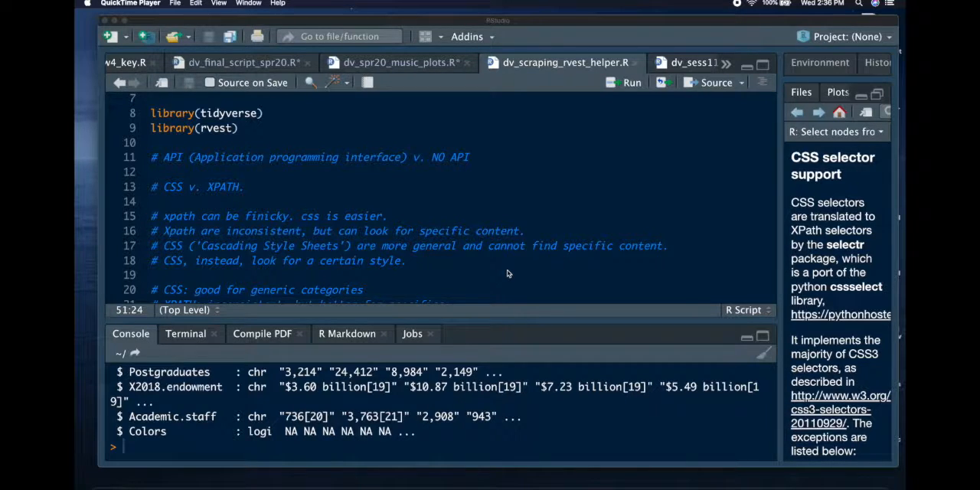
scroll("down", 3)
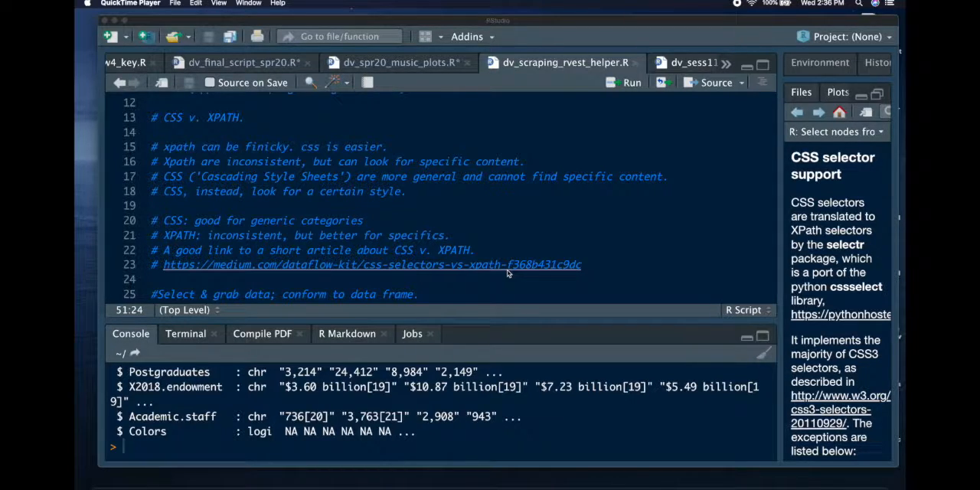
mouse_move(542, 253)
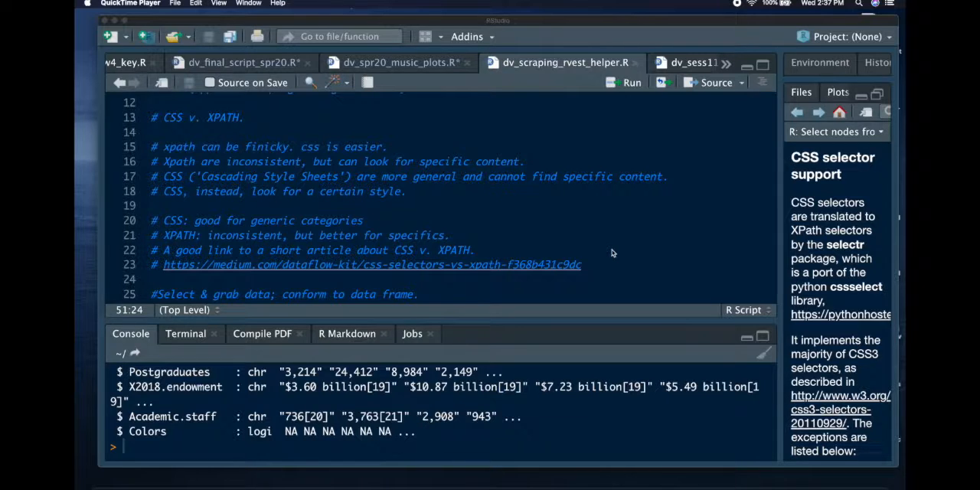
scroll("down", 3)
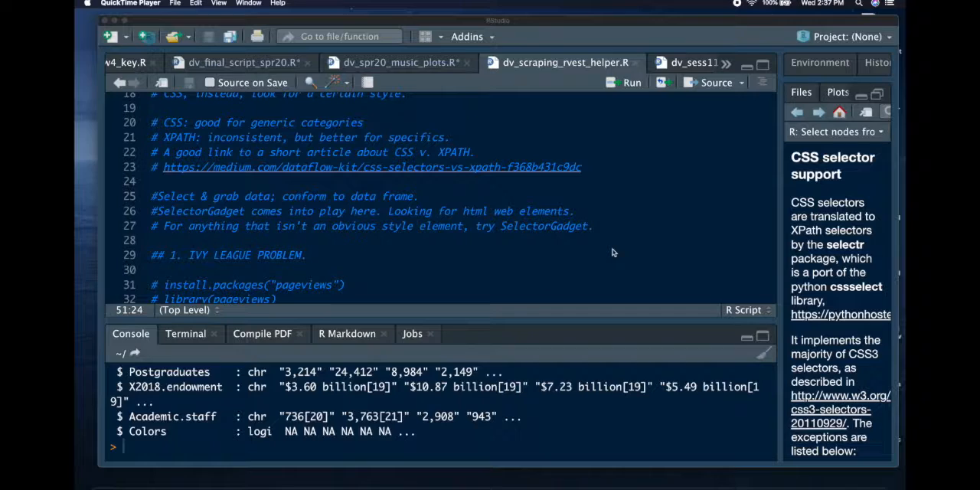
mouse_move(440, 252)
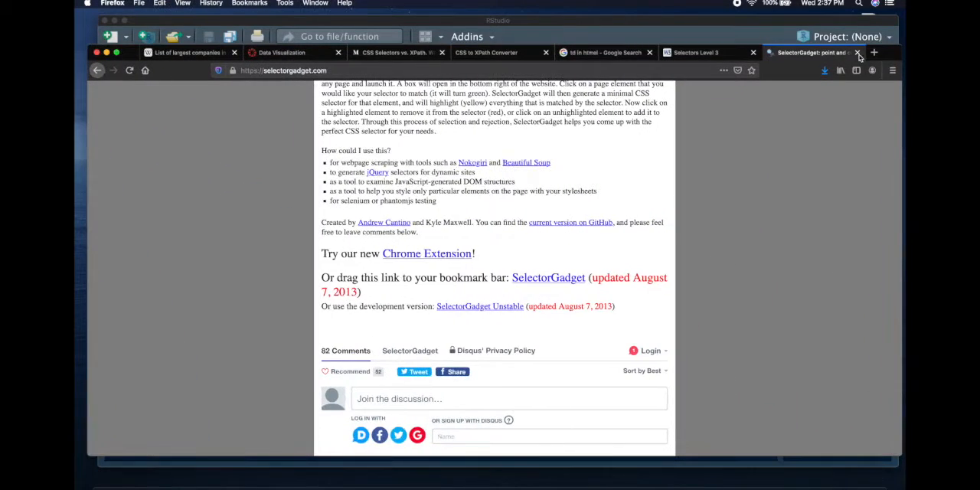
Search 'ivy league' in a new Firefox tab and scroll the Wikipedia article to its Members table.
left_click(874, 52)
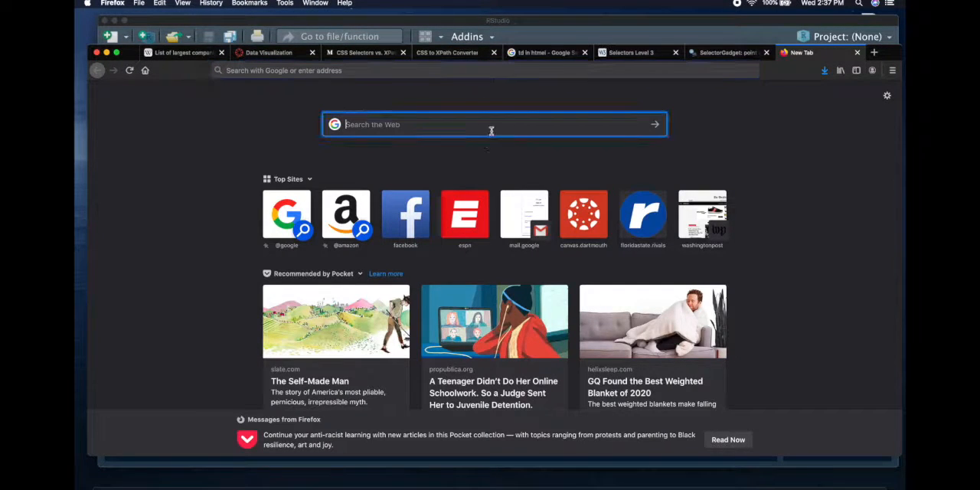
type("ivy l")
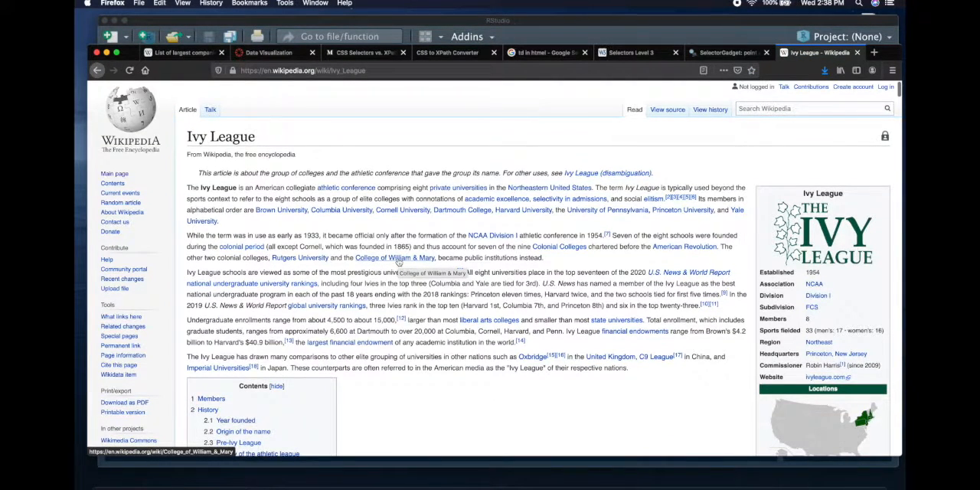
scroll("down", 3)
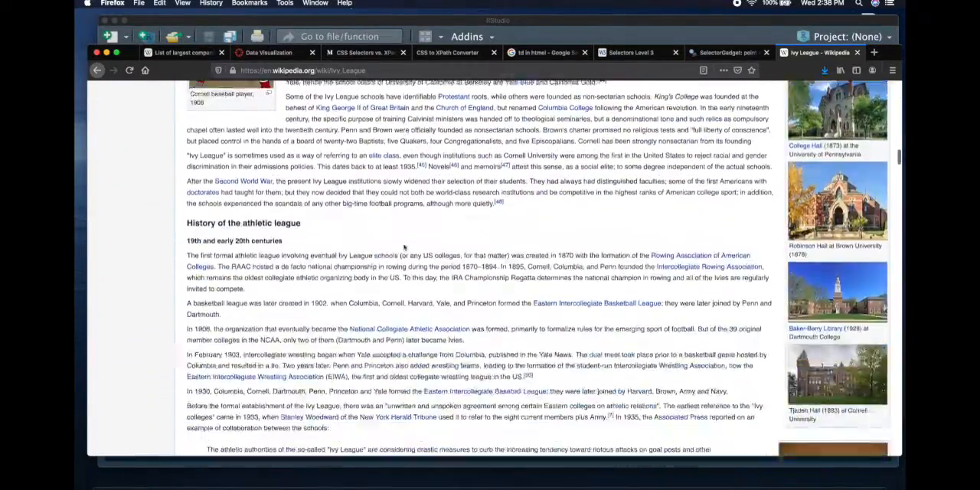
scroll("down", 3)
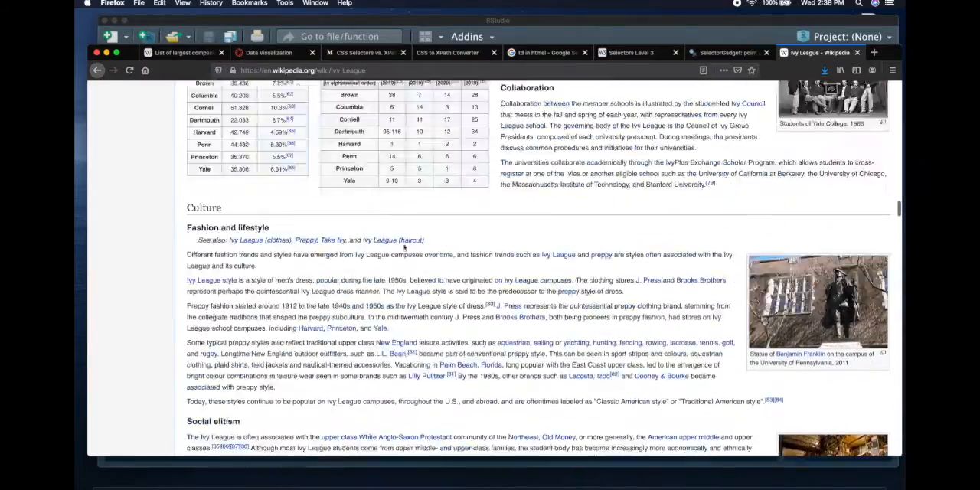
scroll("up", 3)
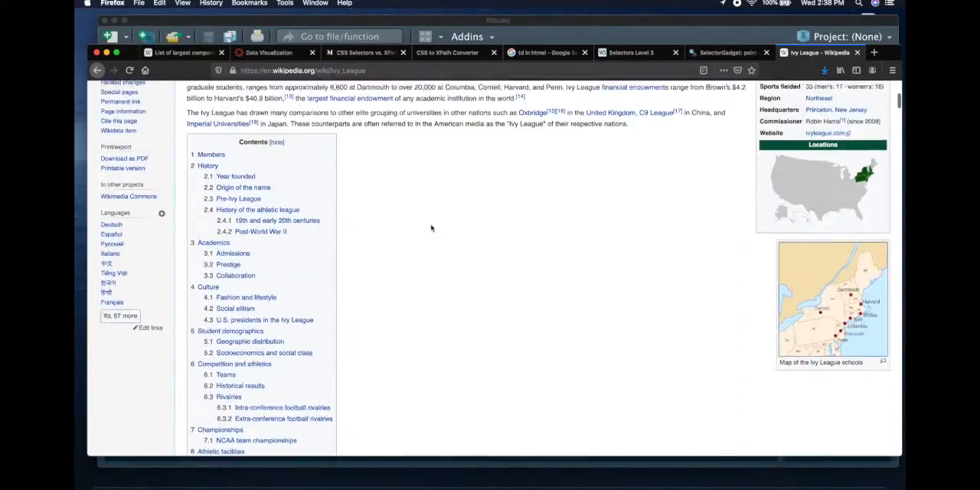
scroll("down", 3)
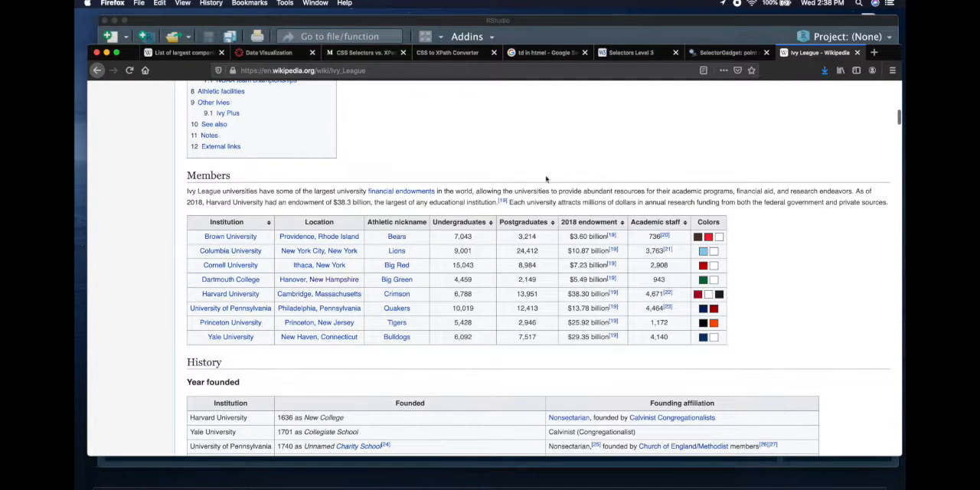
scroll("up", 3)
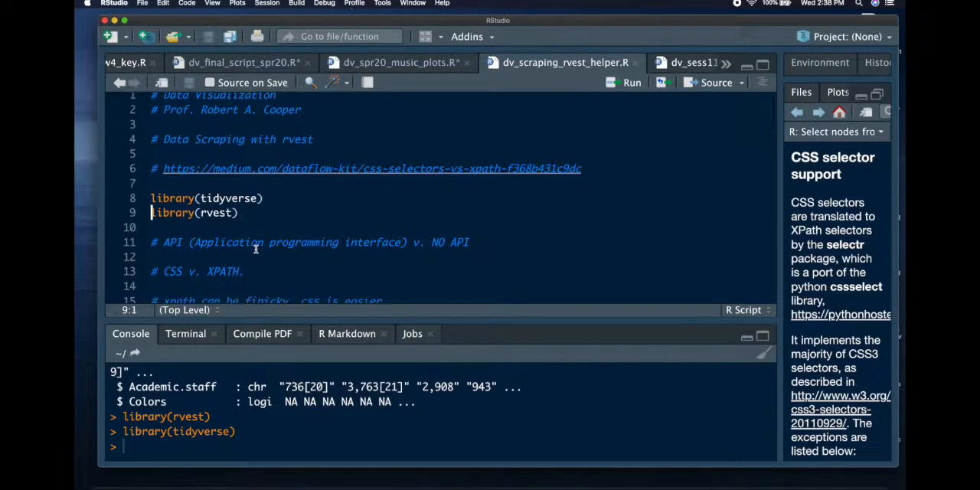
Run read_html on the Ivy League Wikipedia page into ivy and print ivy as an html_document.
scroll("down", 3)
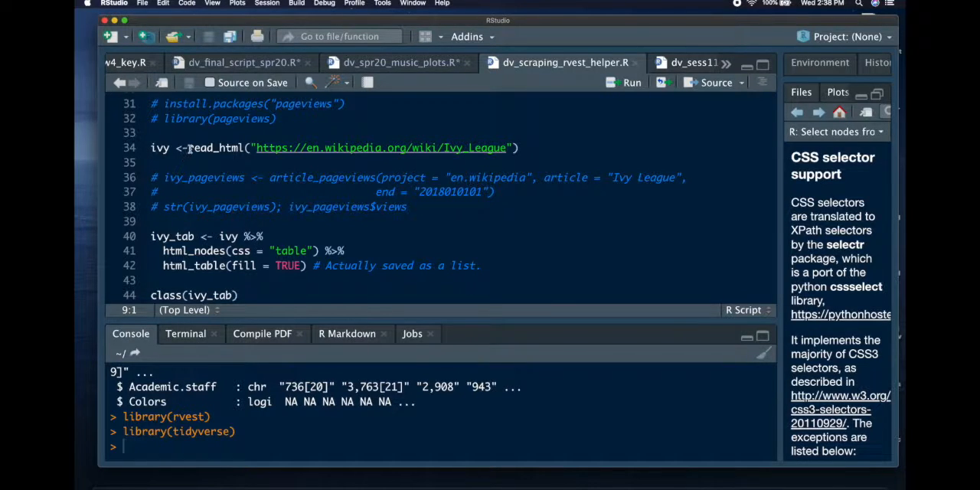
double_click(214, 148)
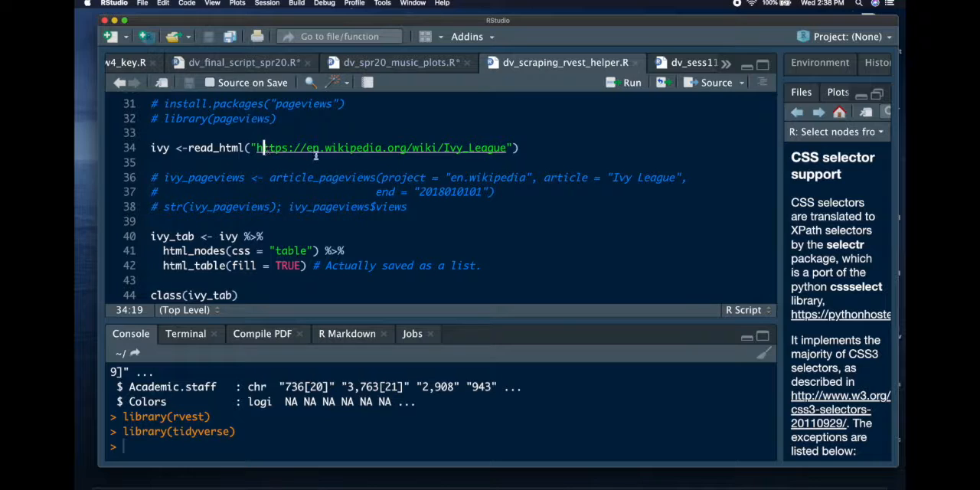
mouse_move(264, 148)
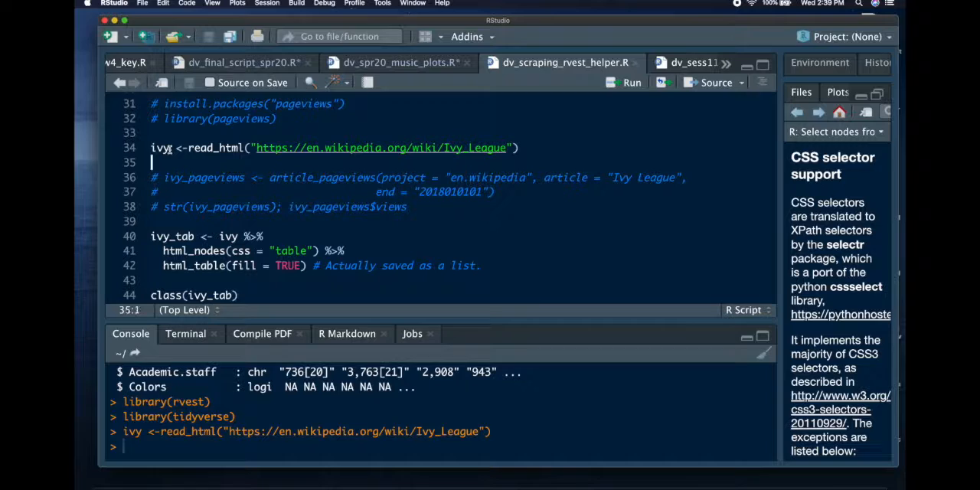
type("ivy")
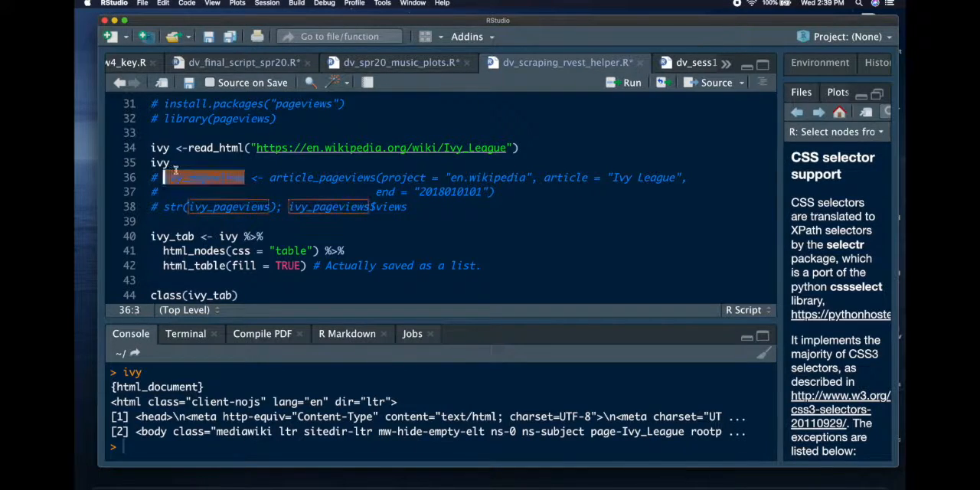
left_click(165, 162)
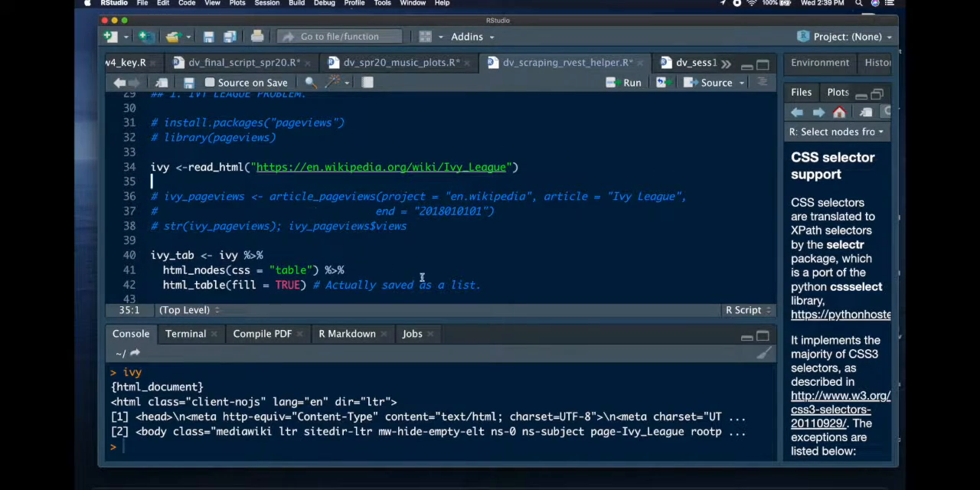
Run the html_nodes table / html_table pipeline into ivy_tab and confirm class(ivy_tab) is a list.
left_click_drag(151, 255, 480, 285)
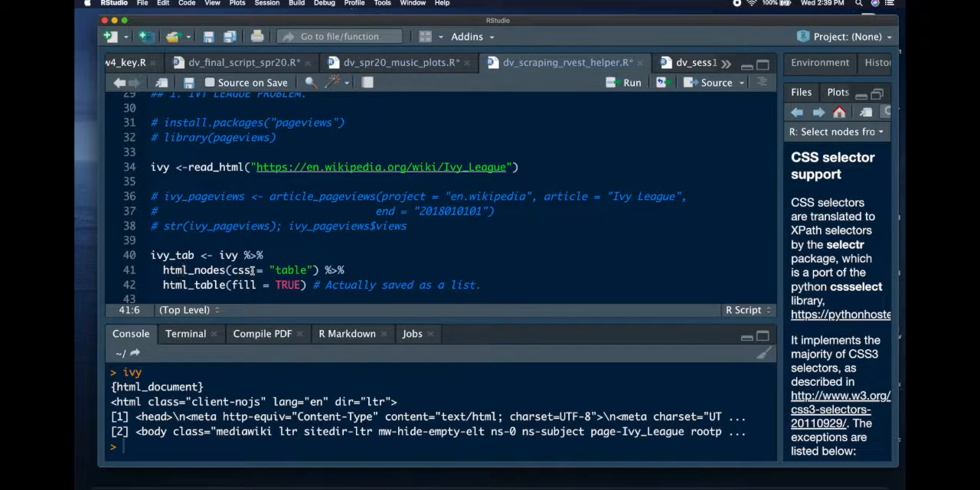
double_click(290, 269)
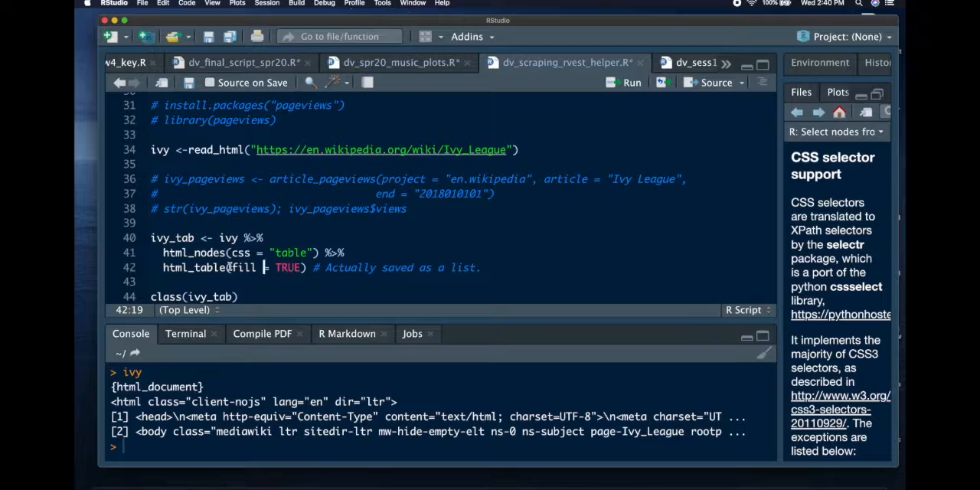
scroll("down", 3)
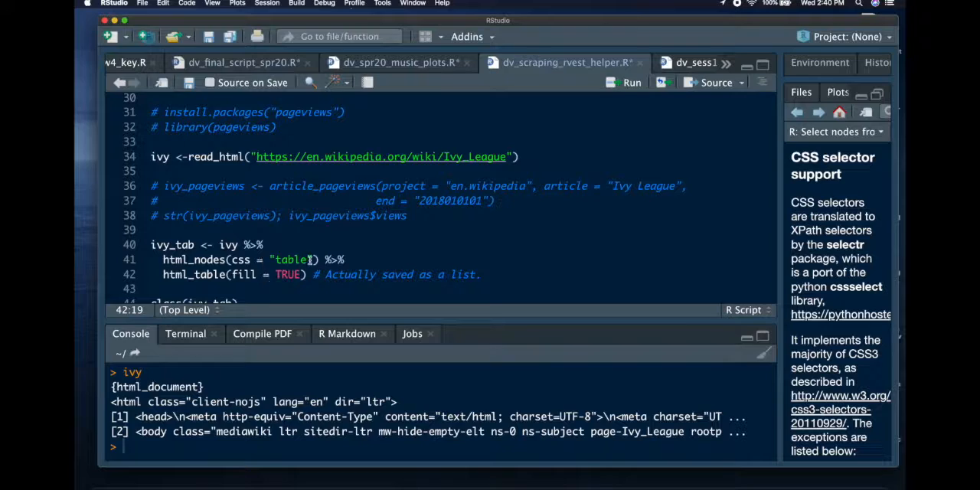
left_click_drag(233, 259, 313, 259)
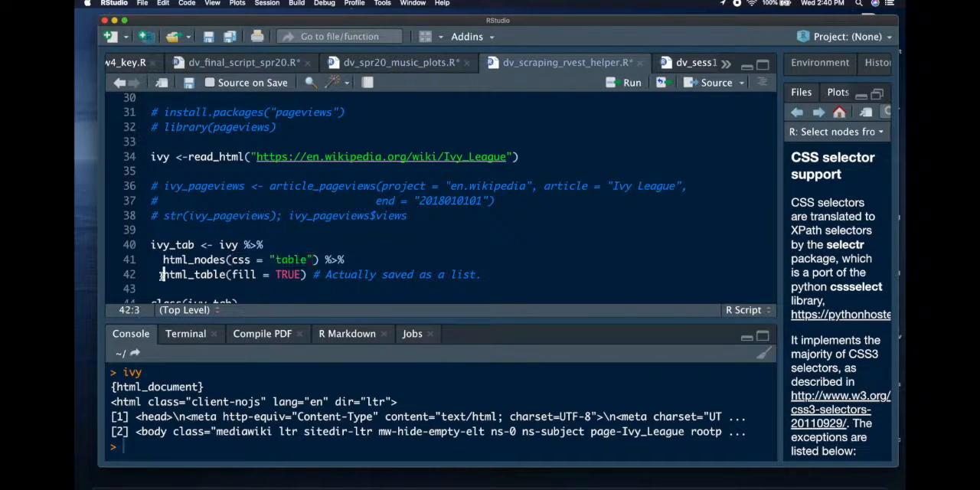
double_click(191, 275)
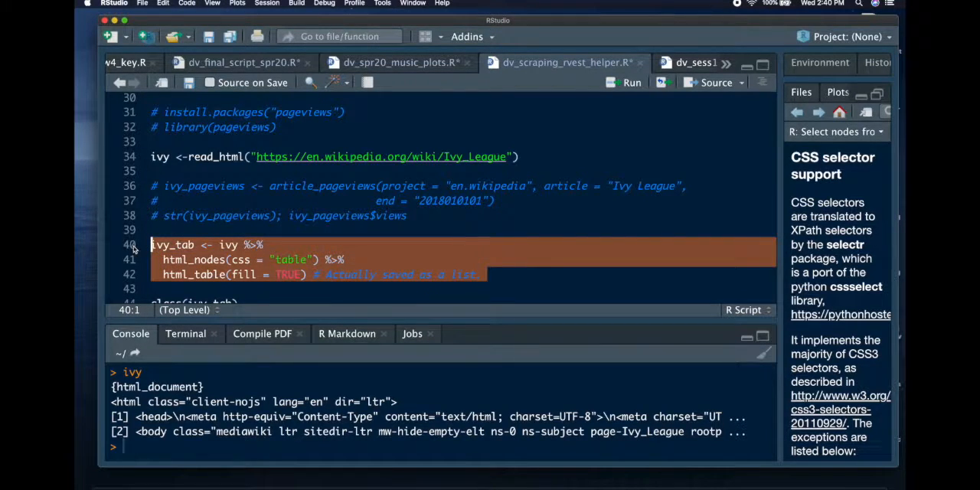
left_click(632, 82)
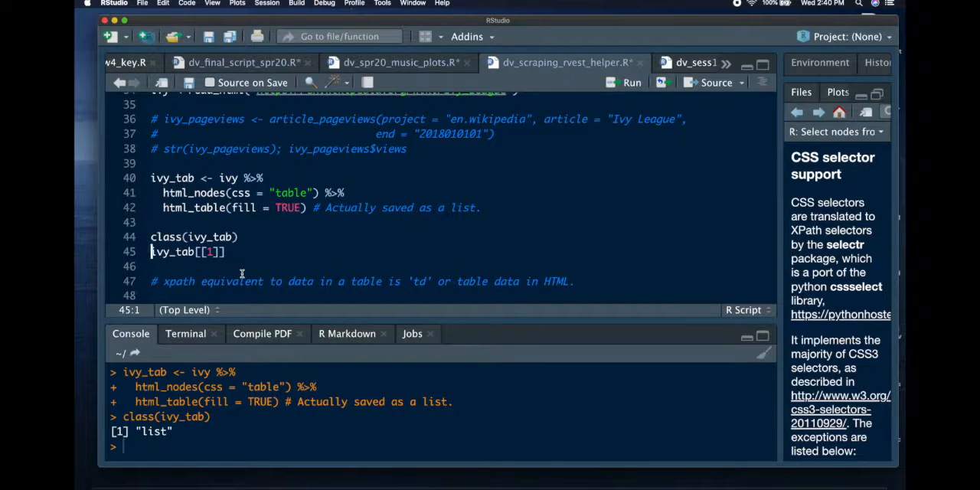
mouse_move(246, 237)
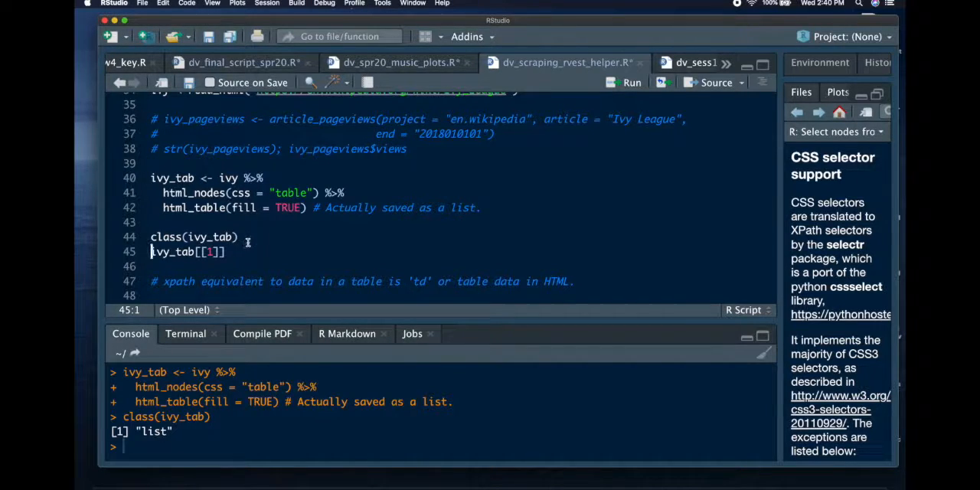
left_click(239, 237)
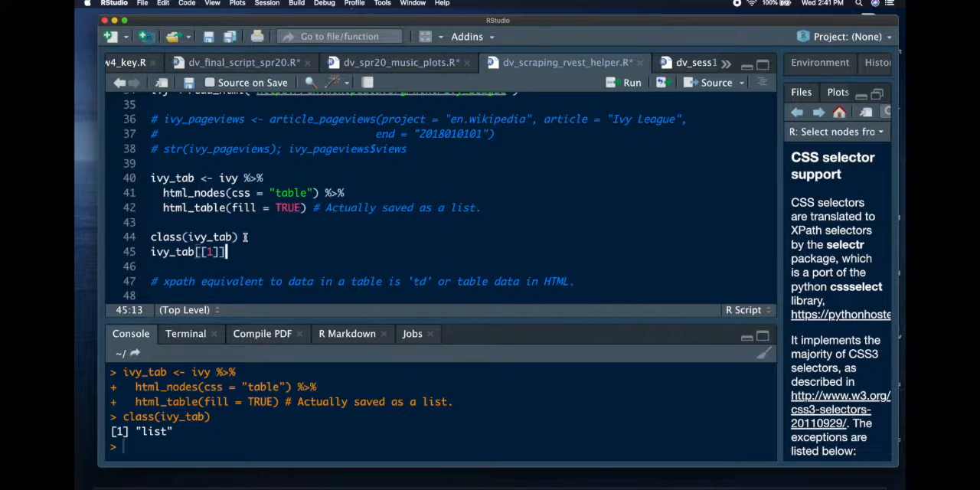
Run ivy_tab[1] on line 45 and scroll through the printed infobox rows.
key("backspace")
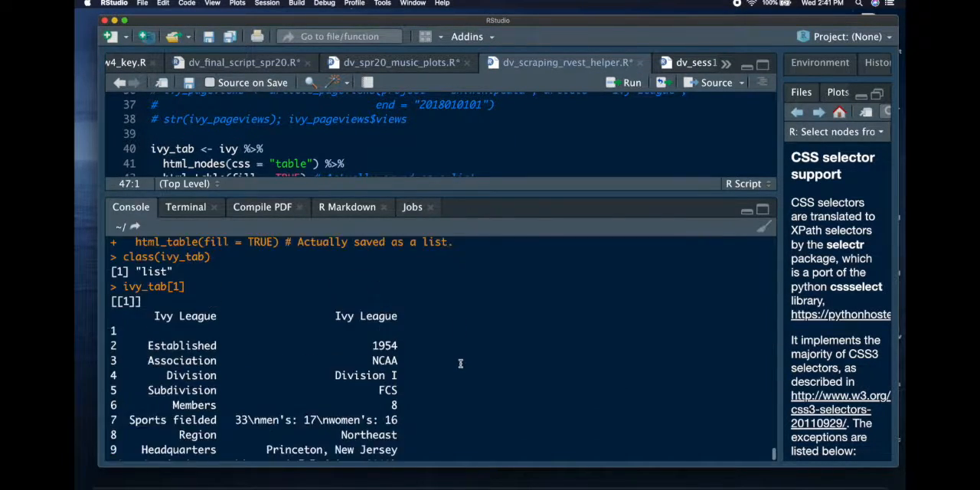
scroll("down", 3)
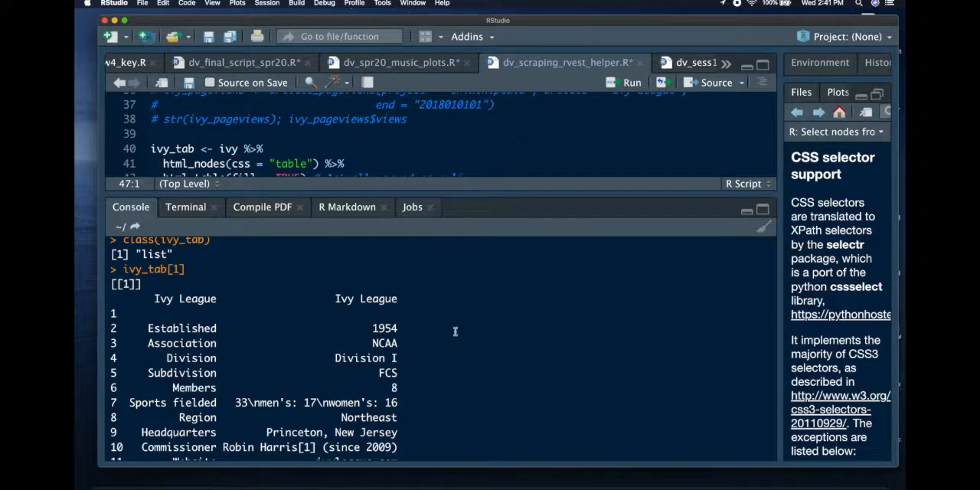
scroll("down", 3)
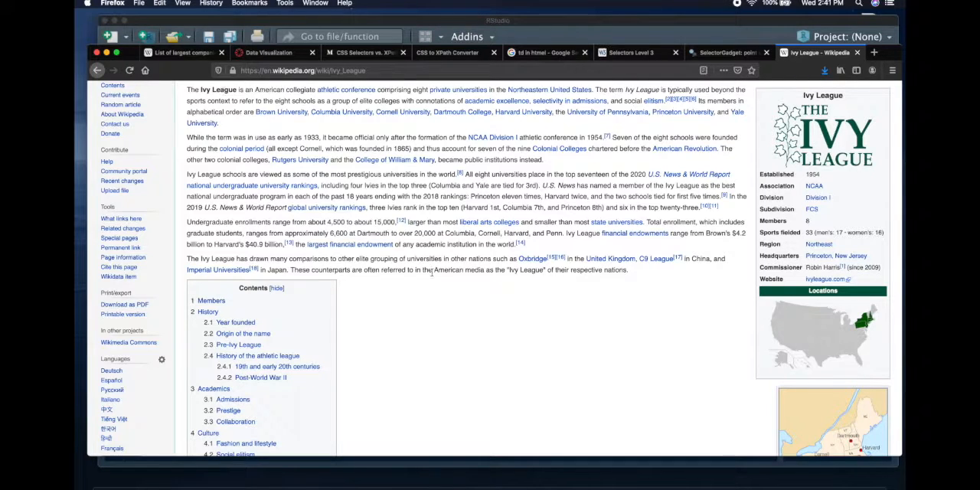
Scroll the Wikipedia infobox to compare it with the printed summary table.
scroll("down", 3)
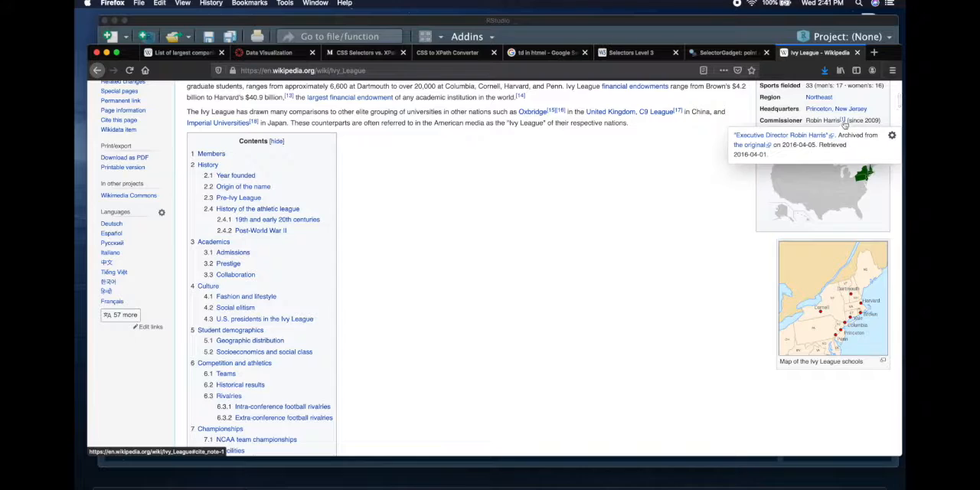
mouse_move(484, 284)
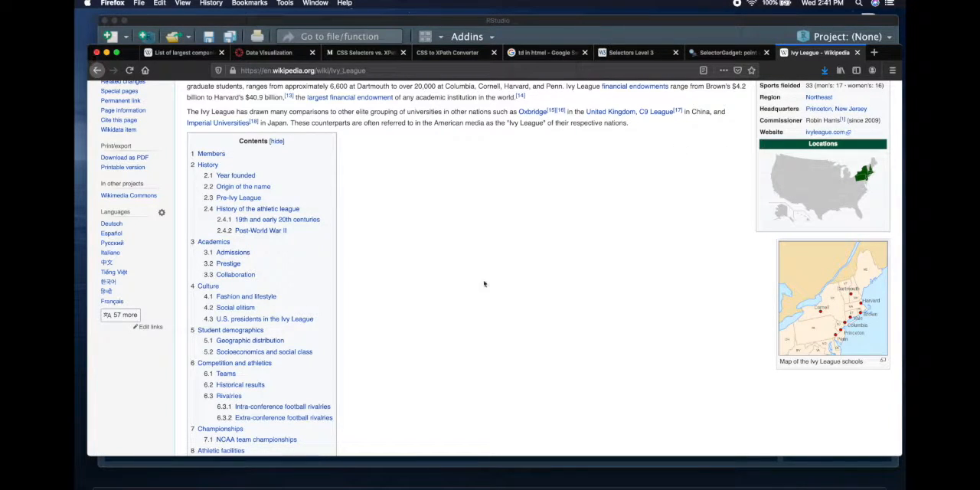
scroll("down", 3)
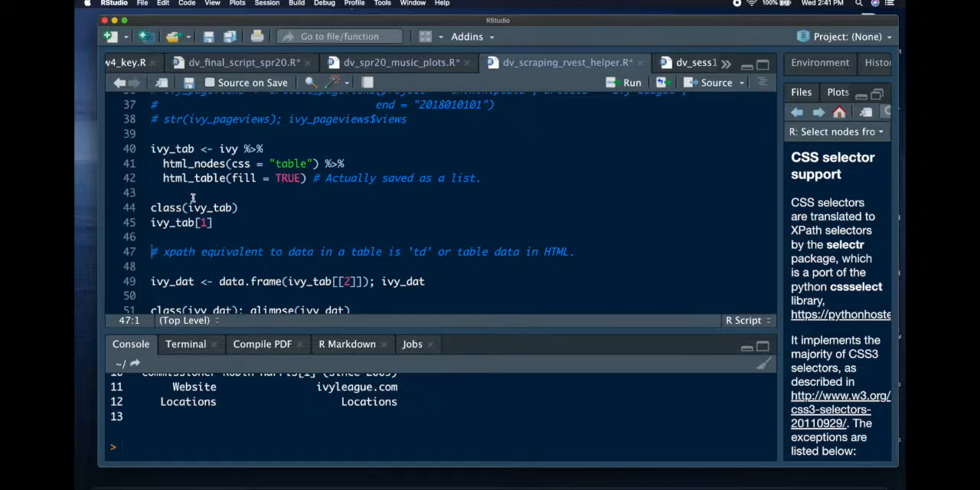
Change line 45 to ivy_tab[2] and run it to print the members table.
left_click(218, 223)
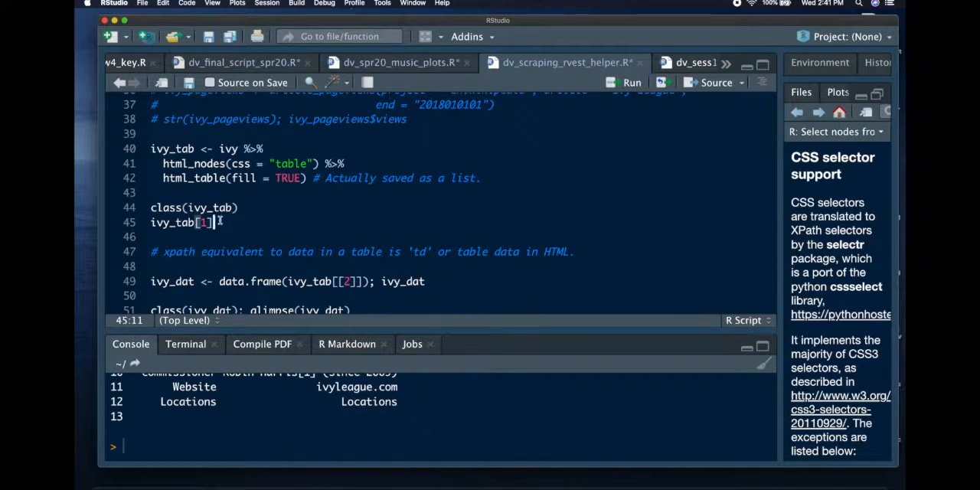
type("2")
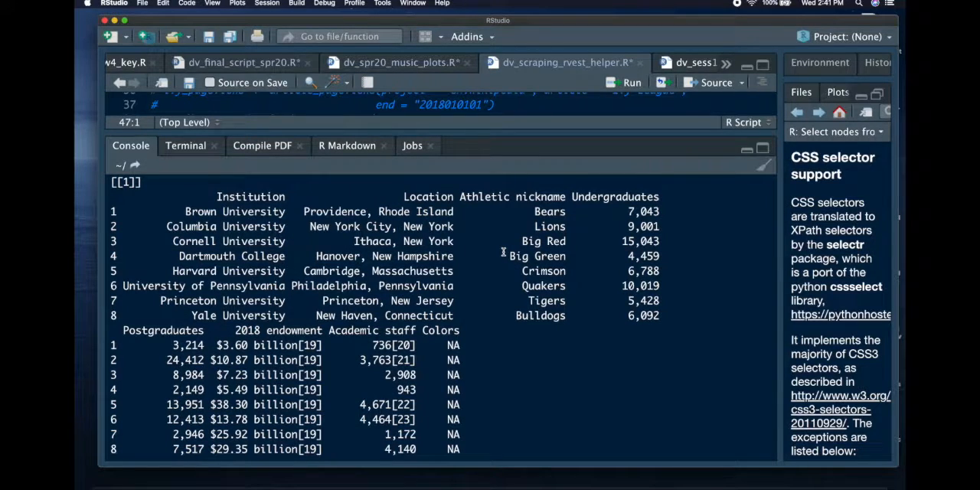
mouse_move(726, 383)
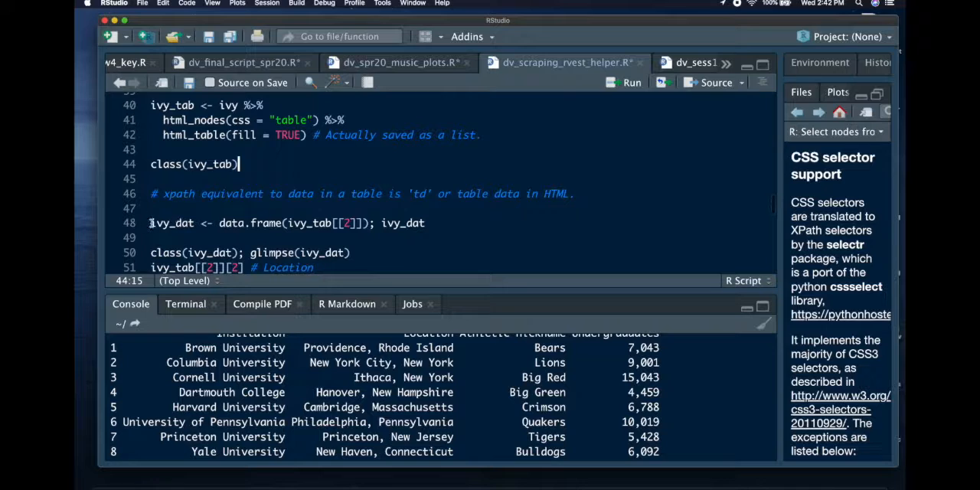
Create ivy_dat from ivy_tab[[2]] and glimpse it, showing 8 rows and 8 columns.
left_click(151, 223)
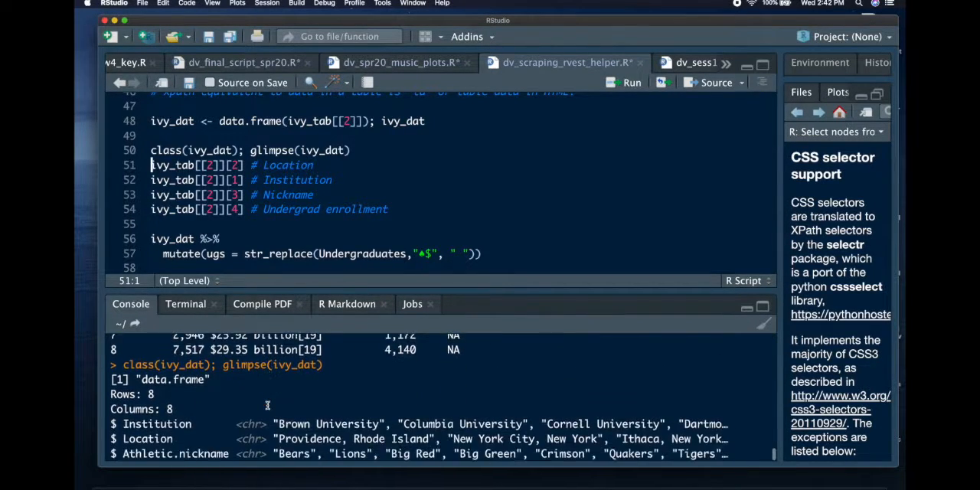
scroll("down", 3)
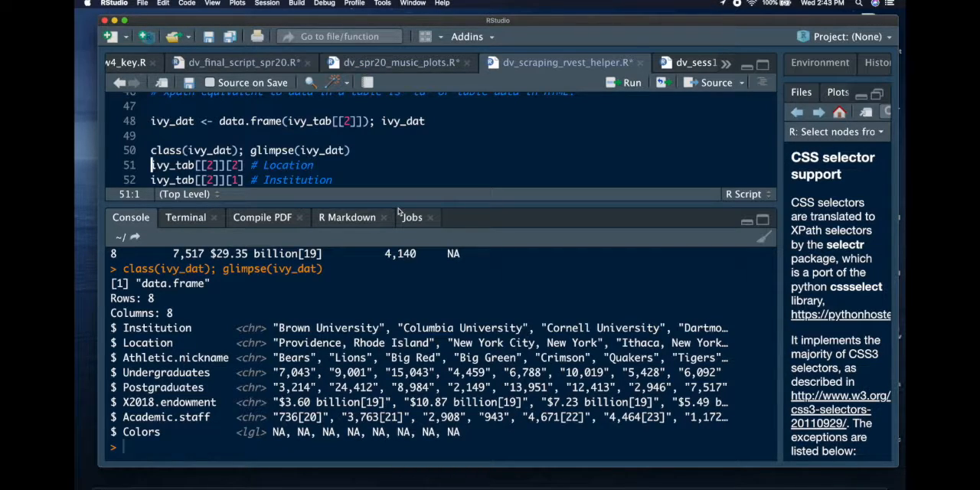
mouse_move(394, 205)
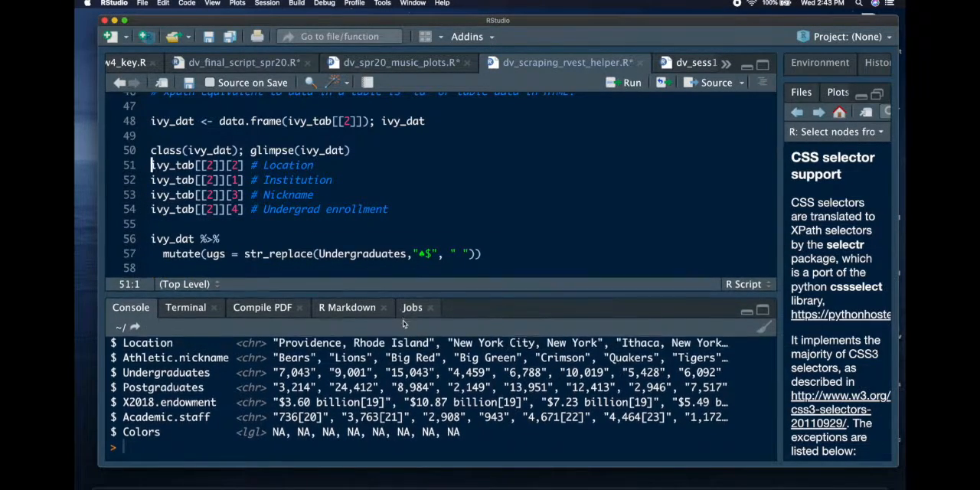
scroll("down", 3)
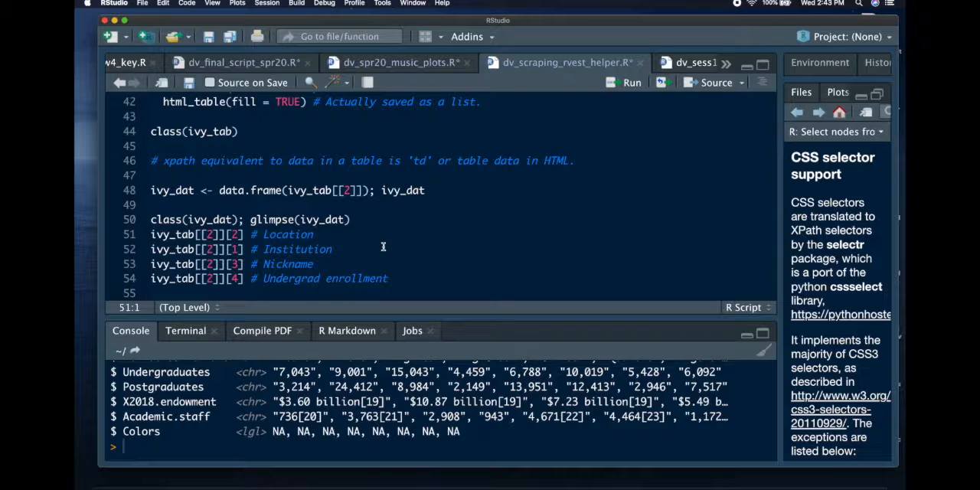
mouse_move(378, 238)
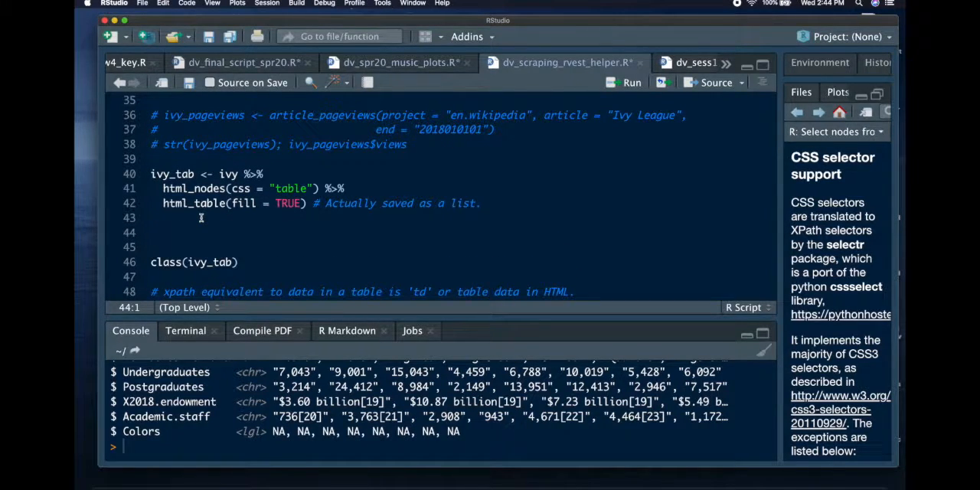
Add ?html_nodes on line 44, run it, and scroll Help to CSS selector support.
type("?")
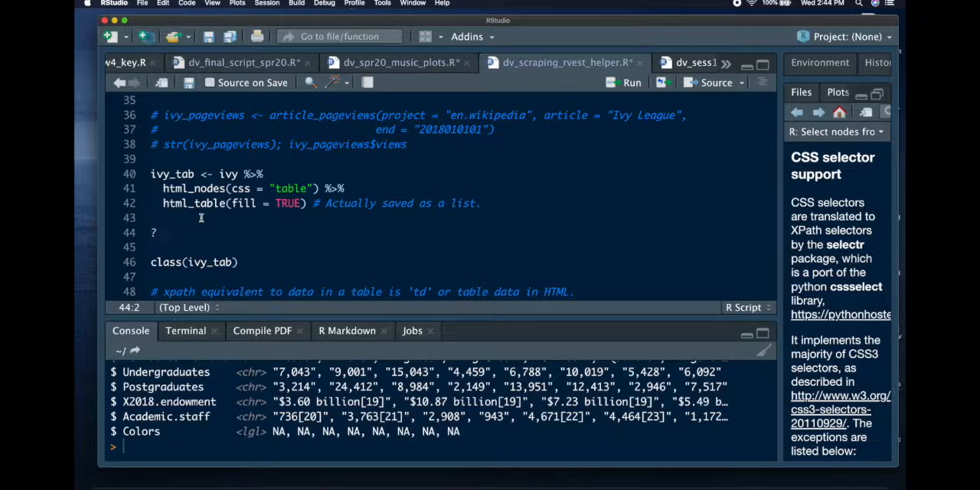
type("html")
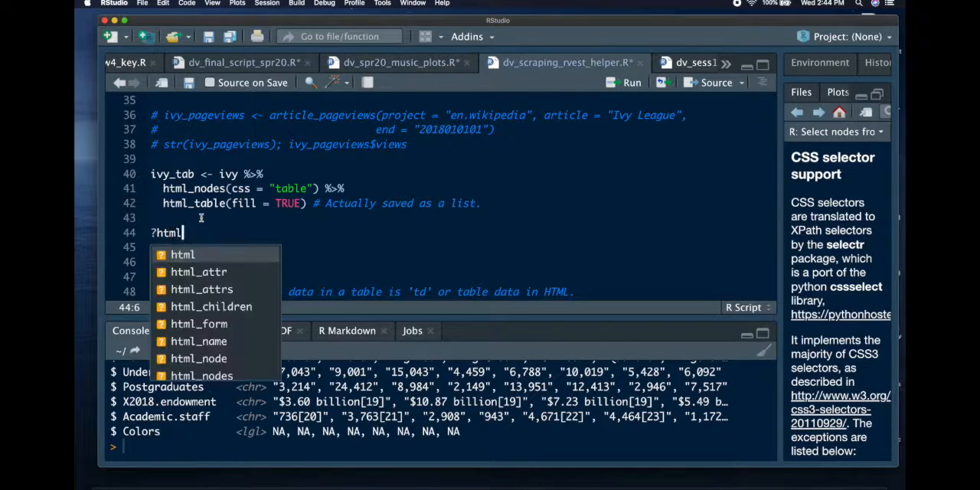
type("nodes")
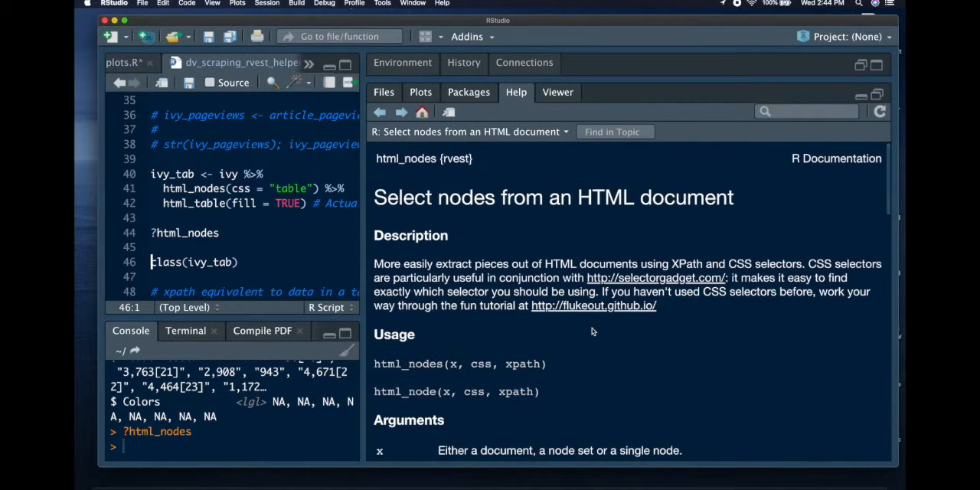
scroll("down", 3)
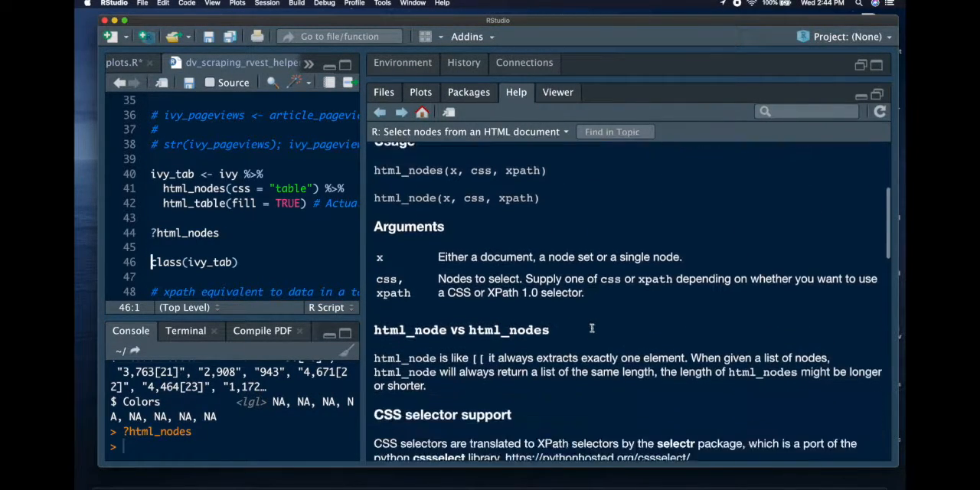
scroll("down", 3)
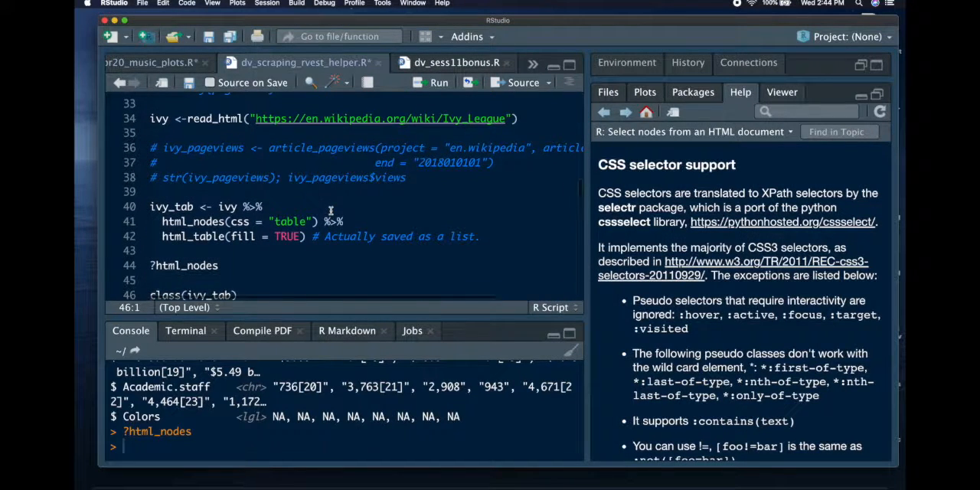
scroll("down", 3)
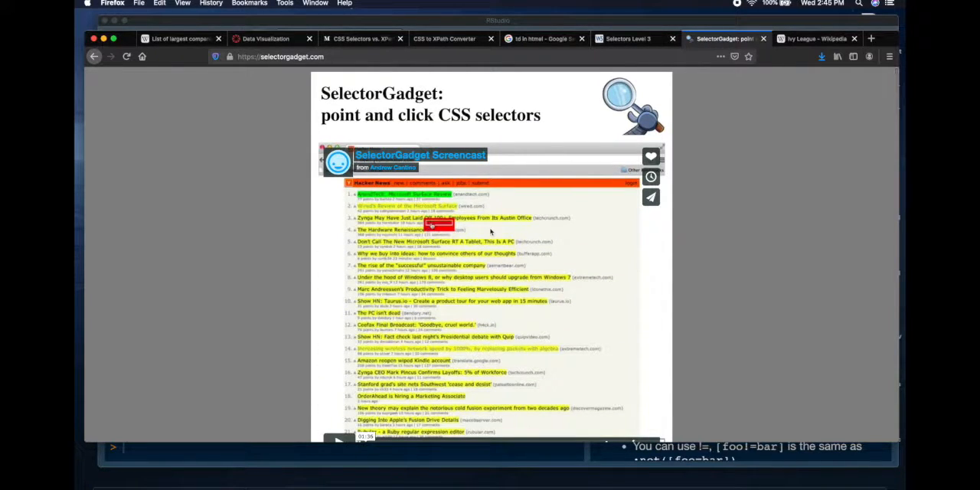
Read SelectorGadget's point-and-click selector description, then return to the Ivy League article.
scroll("down", 3)
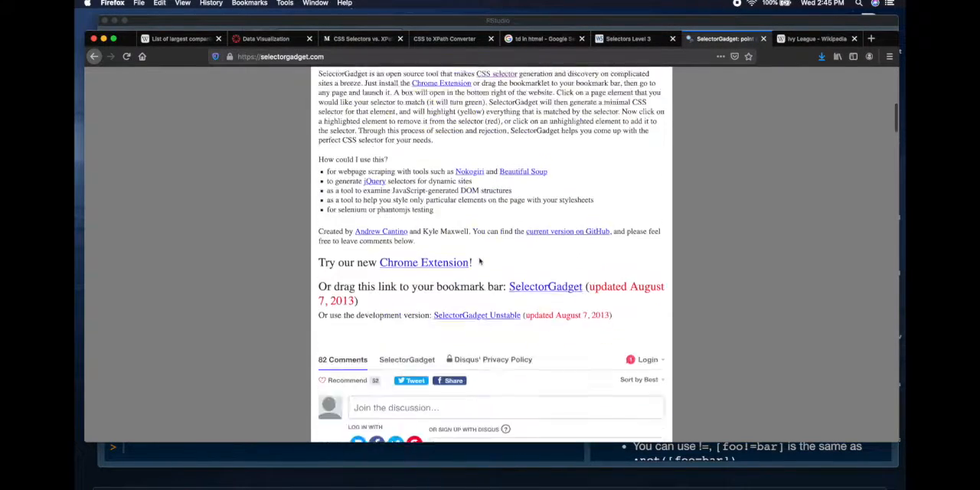
scroll("down", 3)
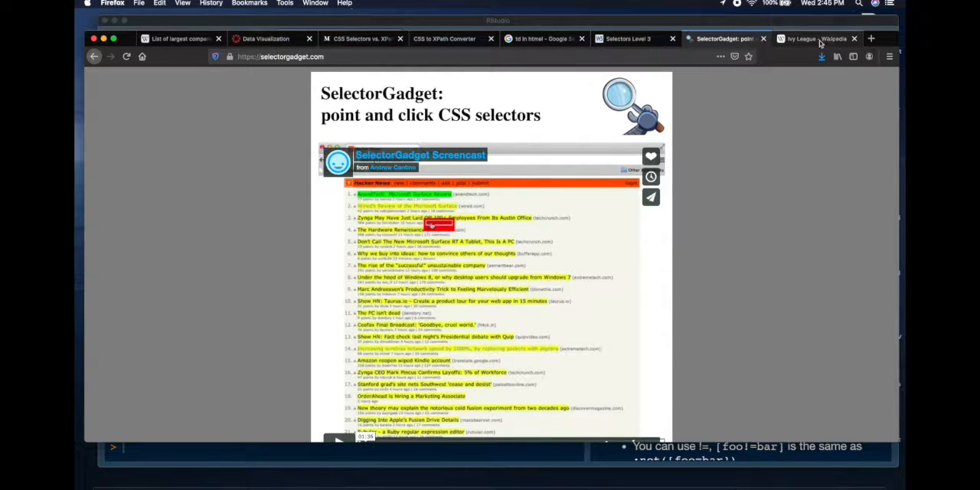
left_click(816, 38)
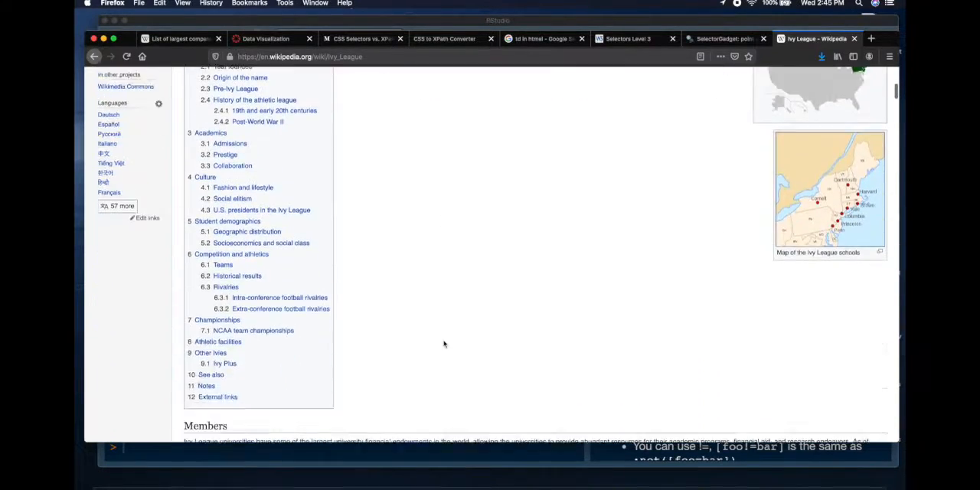
Scroll the Ivy League article down to its Members table.
scroll("down", 3)
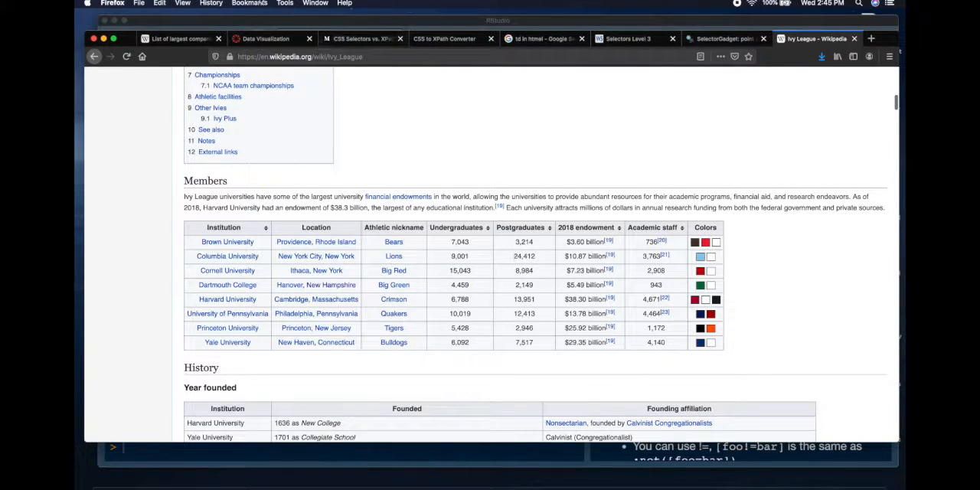
Launch the SelectorGadget bookmarklet from the Bookmarks Toolbar menu.
left_click(249, 3)
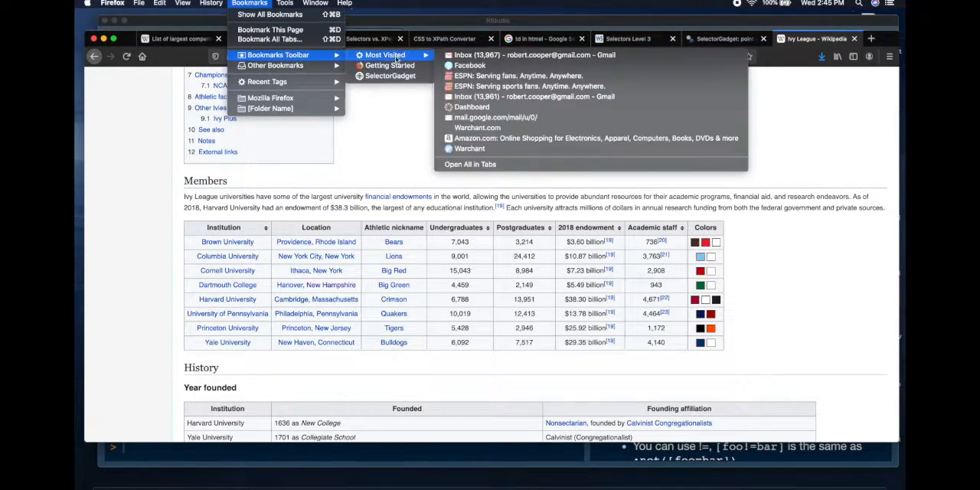
mouse_move(390, 76)
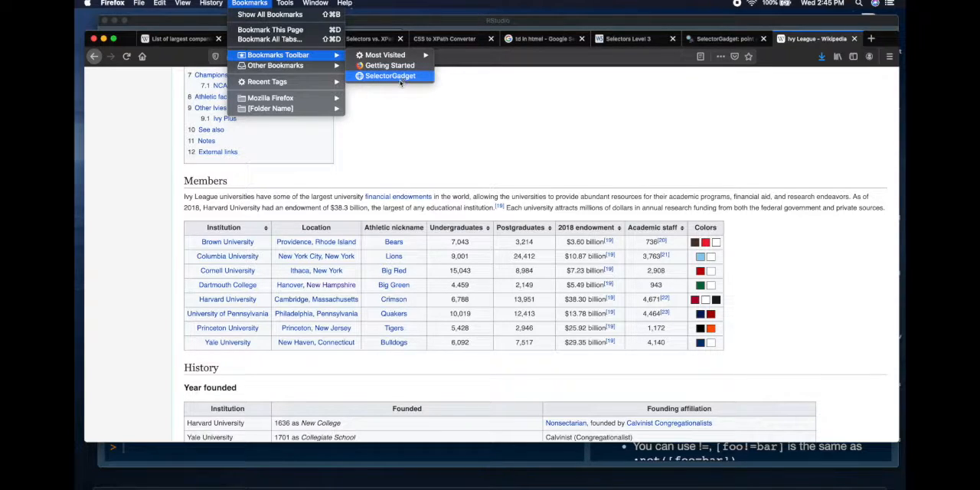
left_click(391, 76)
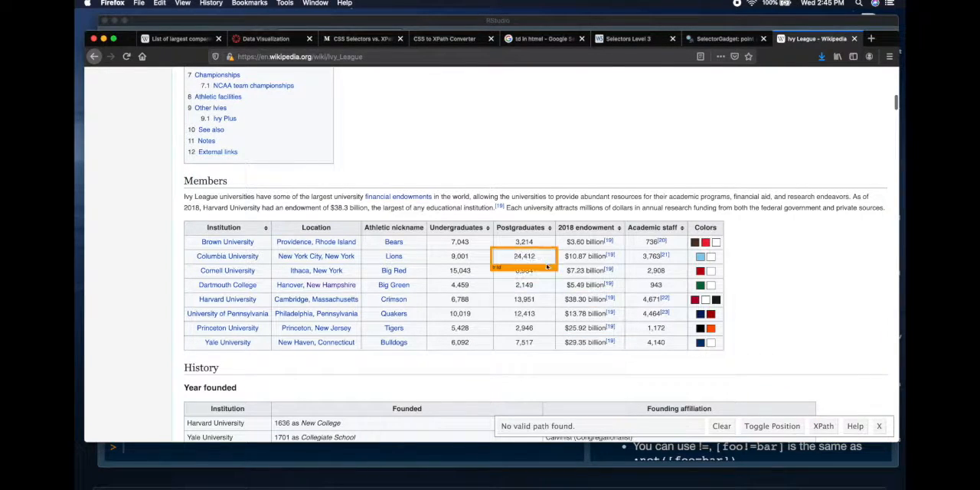
Pick the Brown University cell and scroll through the 622 highlighted td matches.
left_click(459, 299)
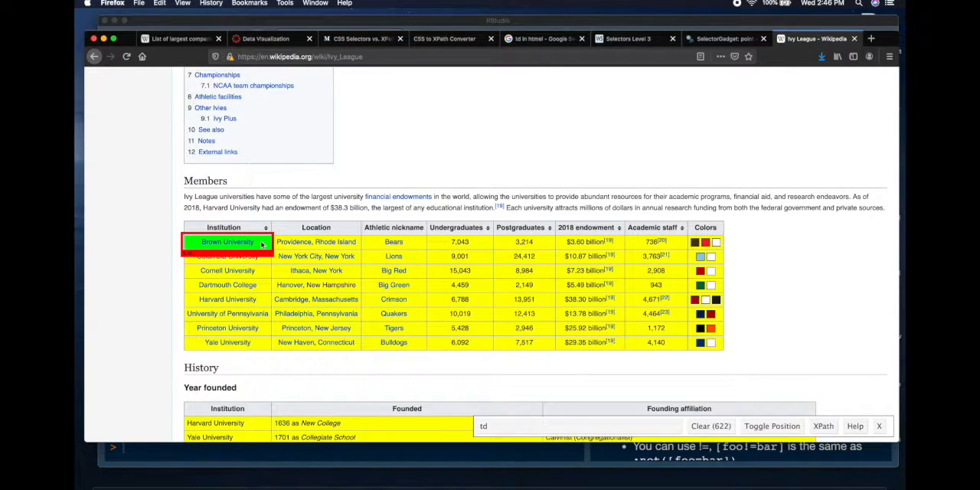
scroll("down", 3)
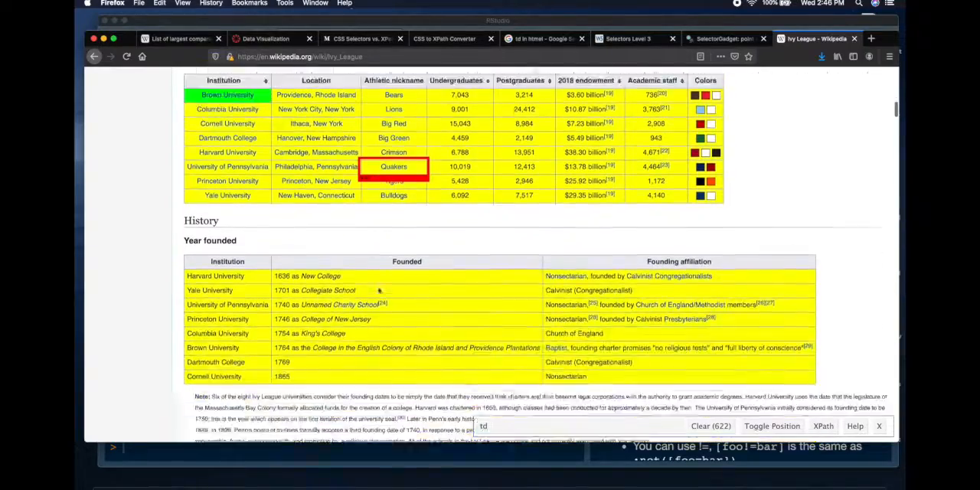
scroll("down", 3)
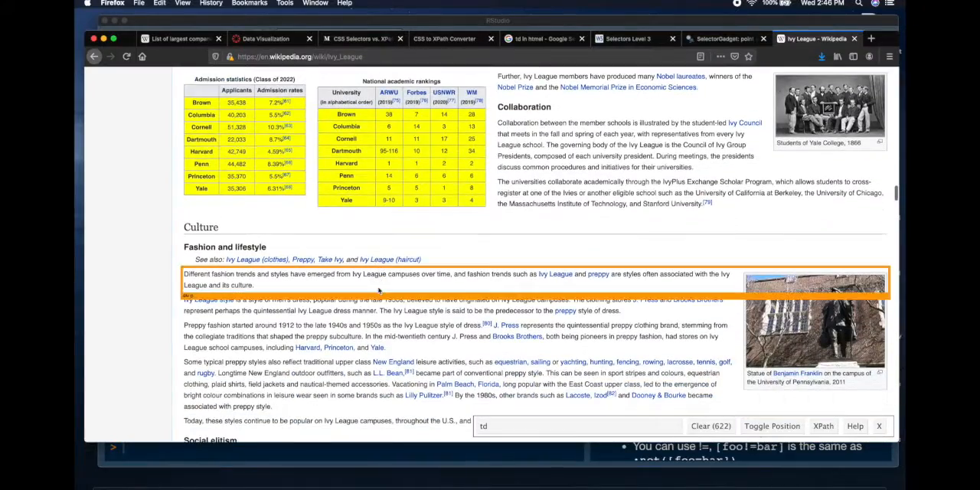
scroll("down", 3)
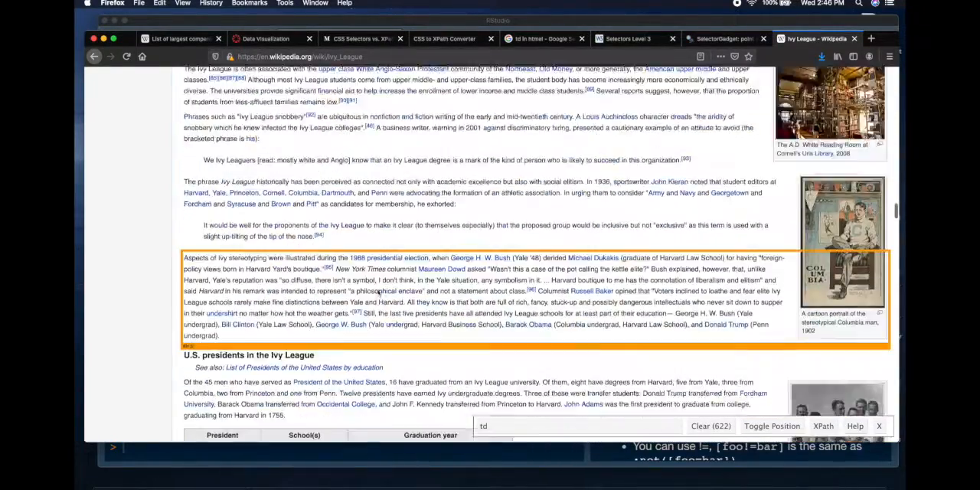
scroll("down", 3)
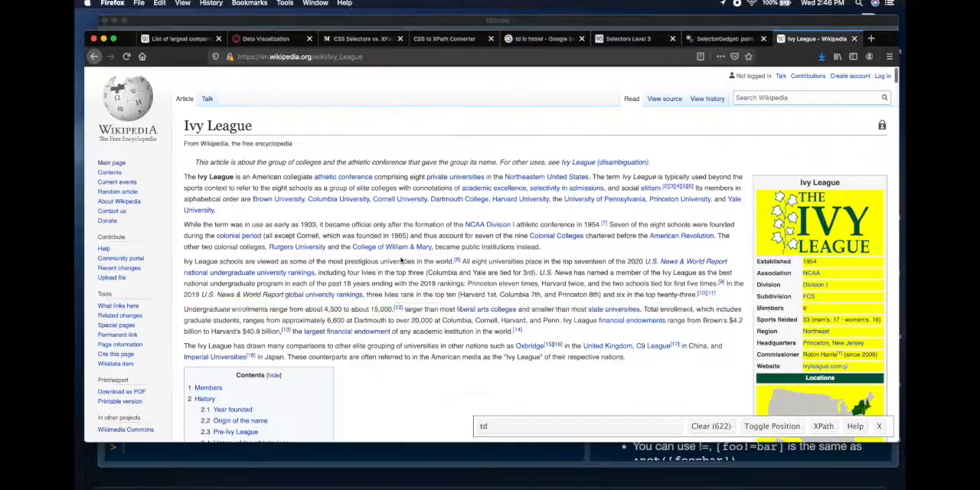
scroll("down", 3)
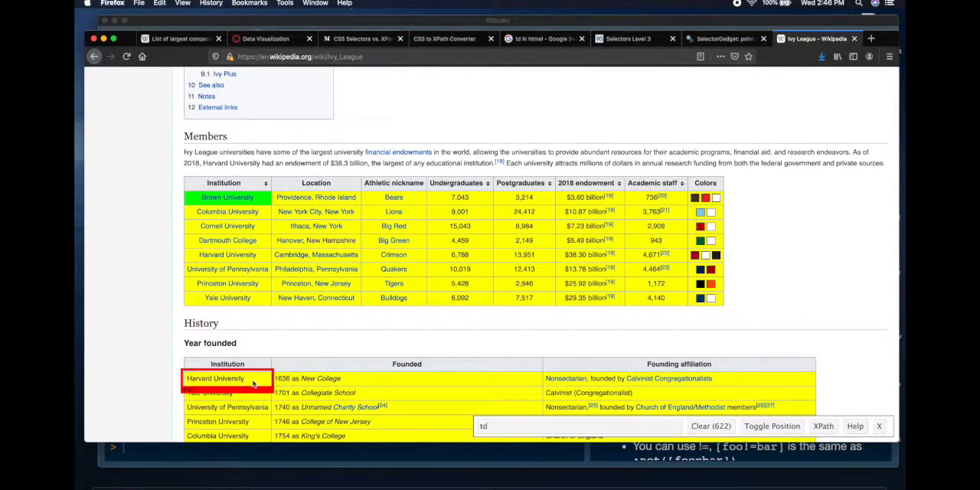
Exclude cells in other tables, reaching `.jquery-tablesorter:nth-child(14) td` with 64 matches.
scroll("down", 3)
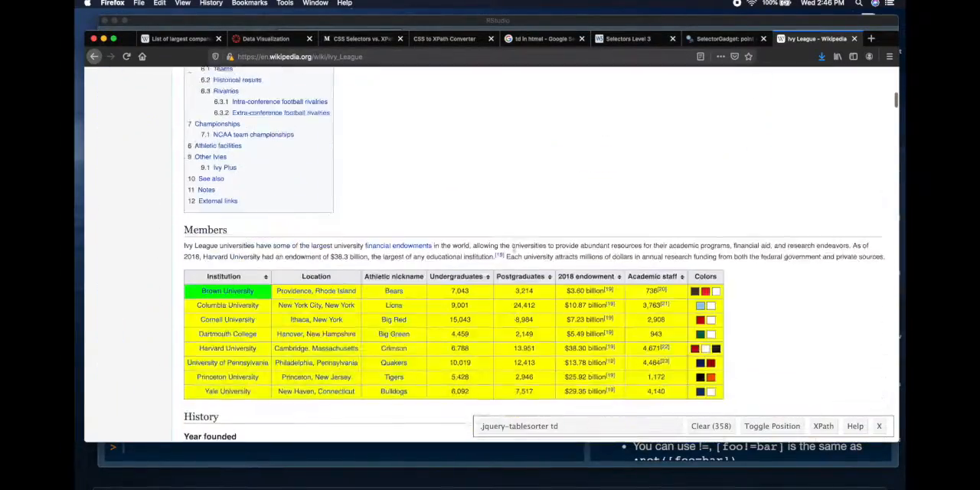
scroll("down", 3)
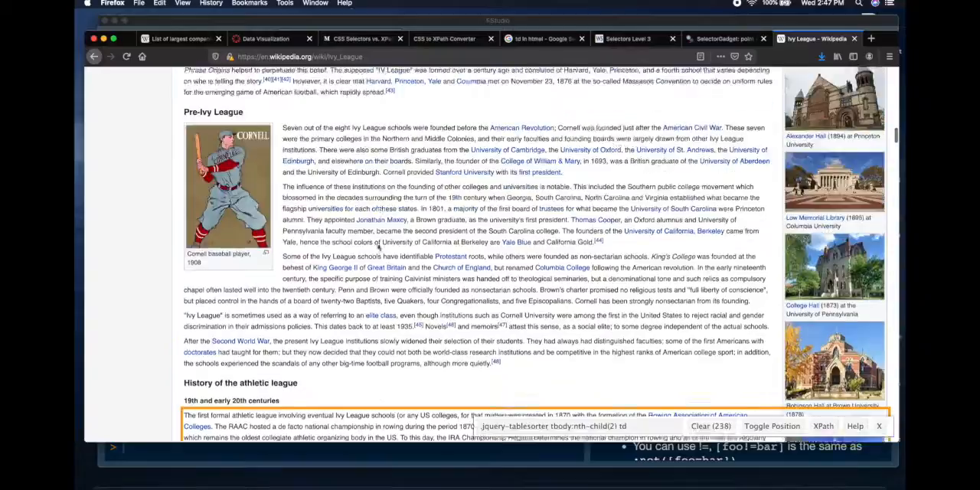
scroll("down", 3)
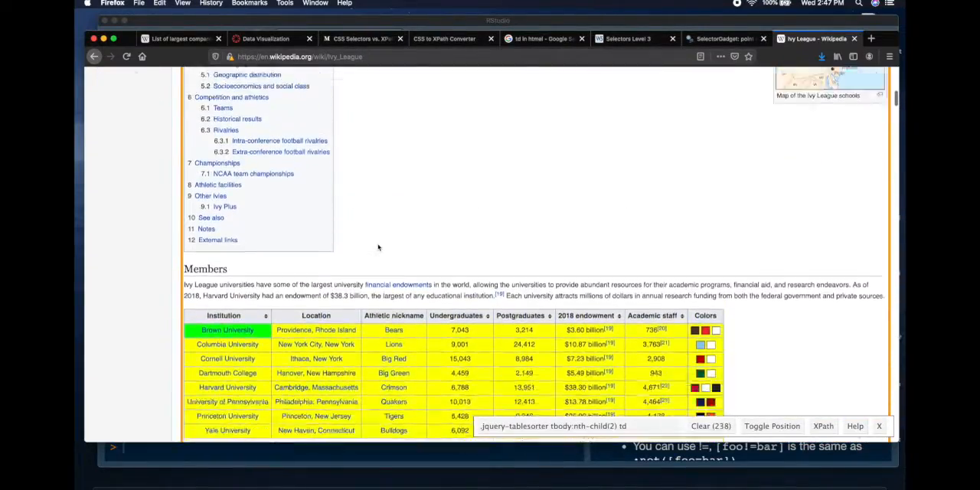
scroll("down", 3)
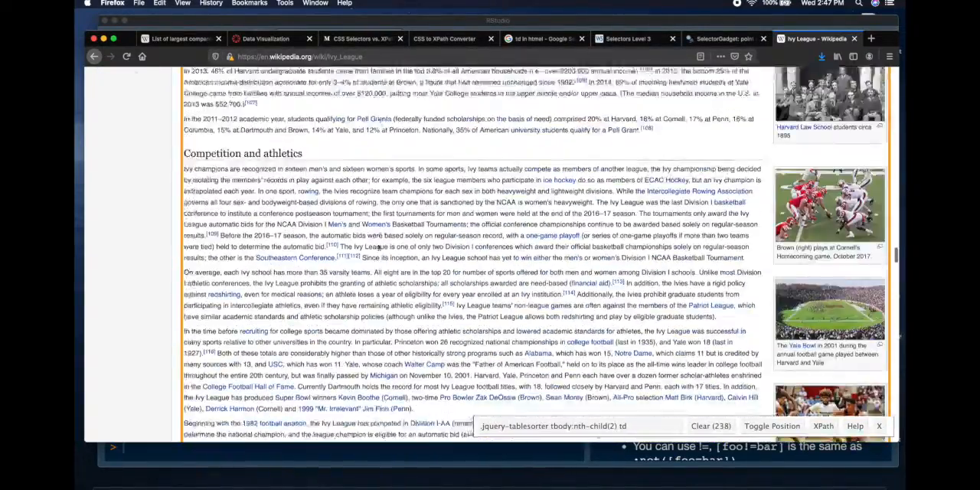
scroll("down", 3)
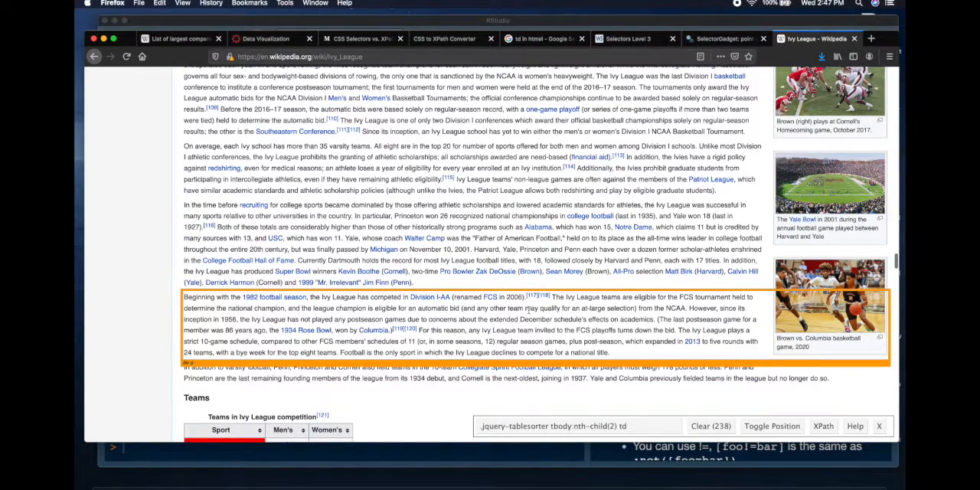
scroll("down", 3)
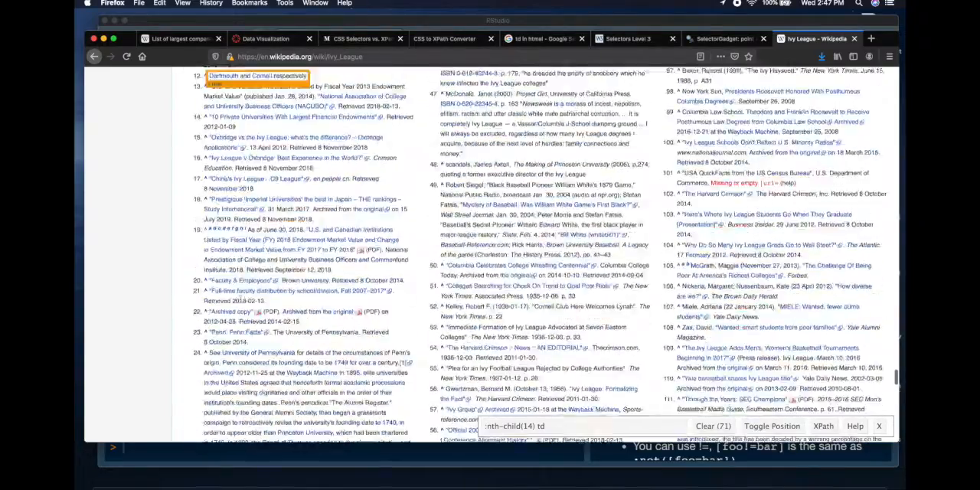
scroll("down", 3)
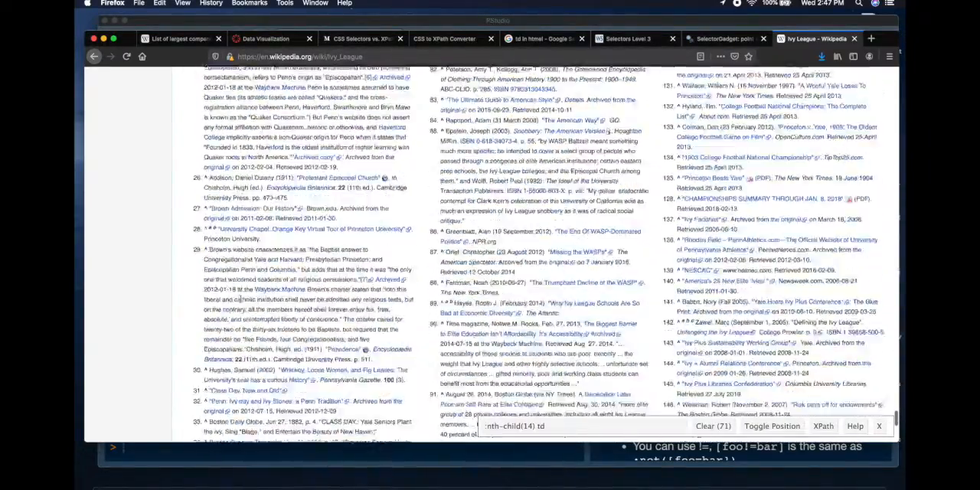
scroll("down", 3)
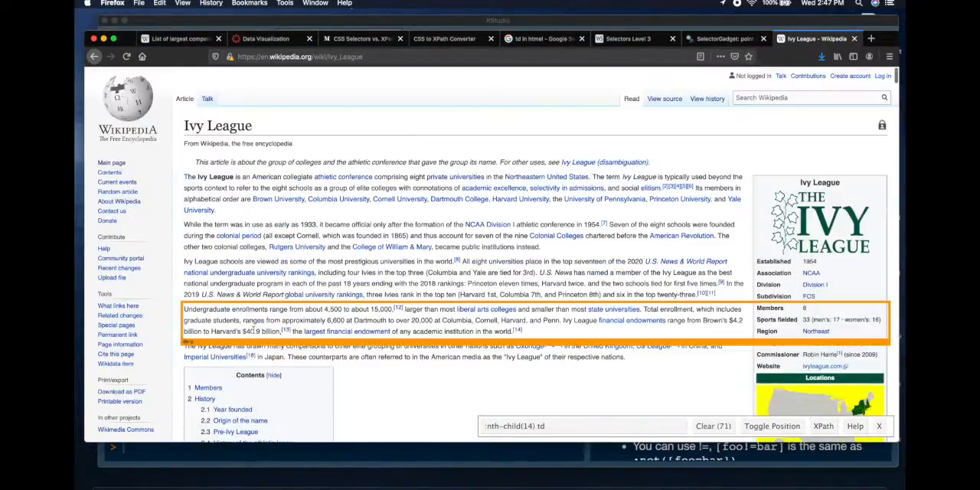
scroll("down", 3)
type(".jquery-tablesorter")
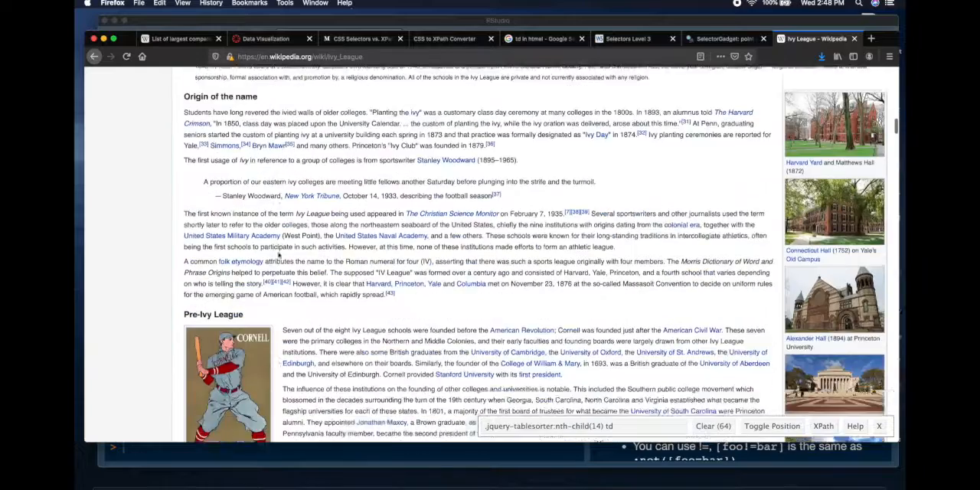
Copy the `.jquery-tablesorter:nth-child(14) td` selector and close the SelectorGadget bar.
scroll("down", 3)
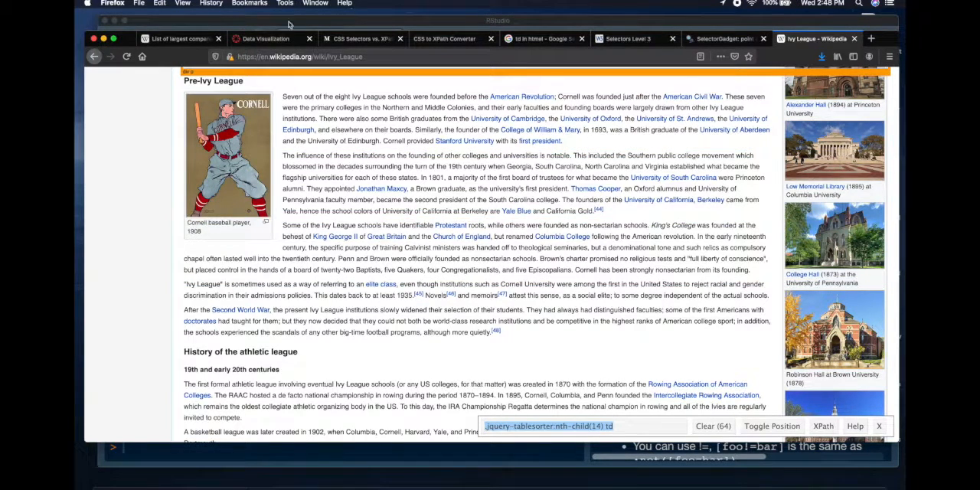
left_click(285, 3)
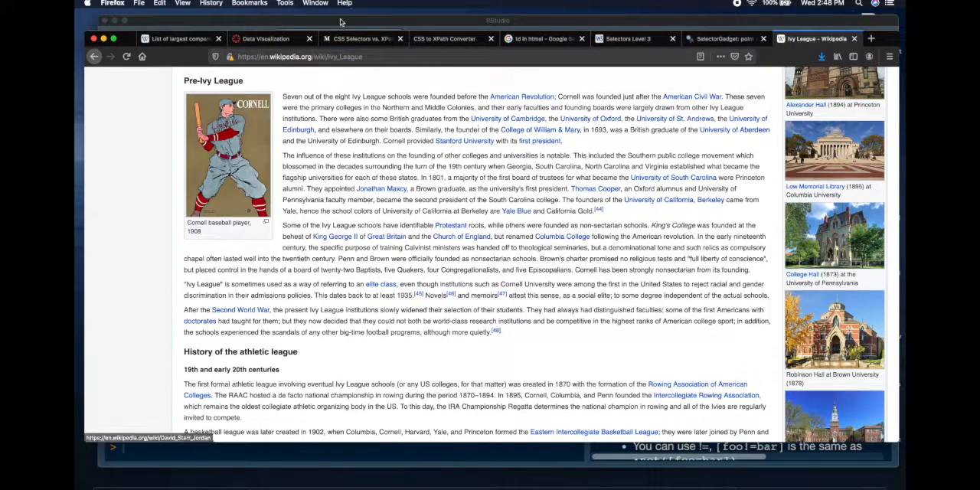
Open Tools > Web Developer > Inspector on the Members table cells.
left_click(285, 3)
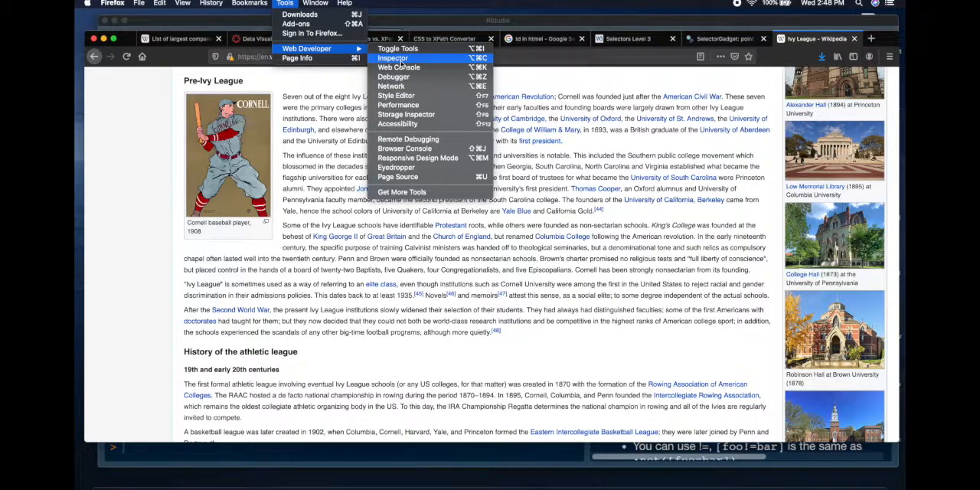
left_click(392, 58)
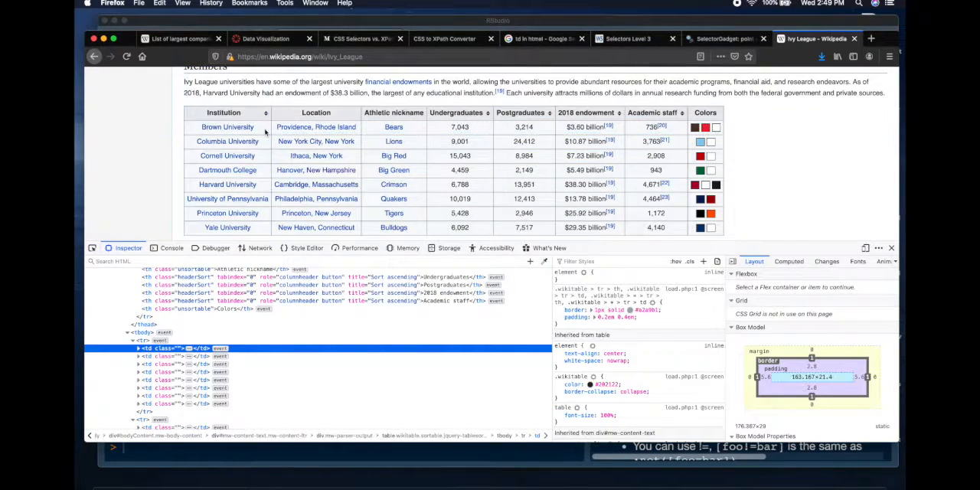
mouse_move(121, 138)
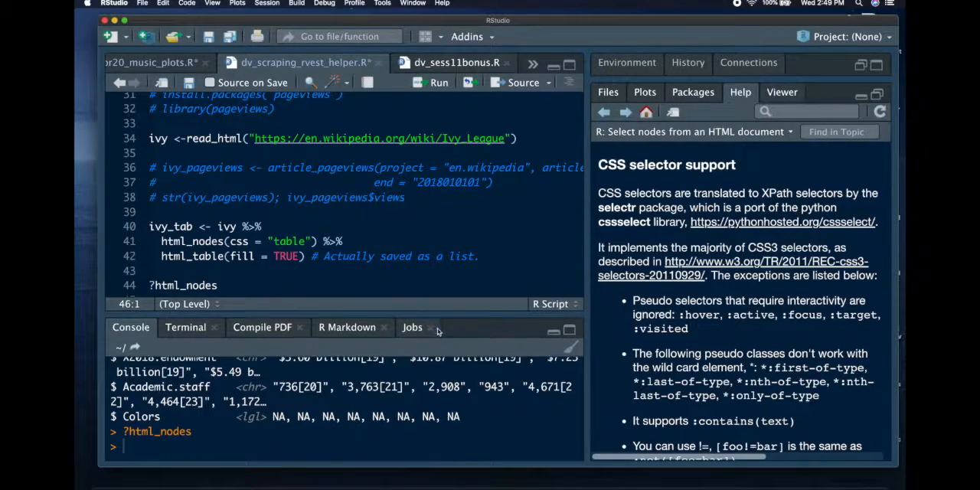
Type `class(ivy_tab)` on line 46 of the script.
type("class(ivy_tab)")
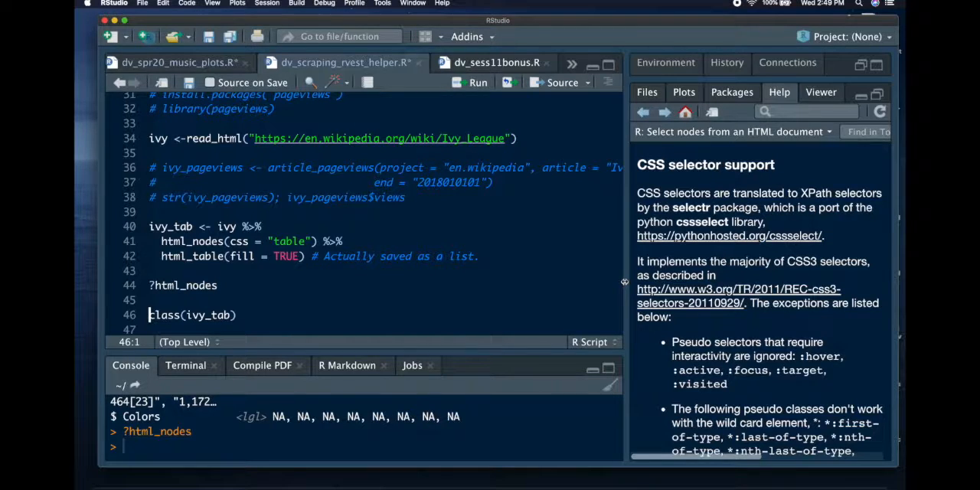
mouse_move(834, 368)
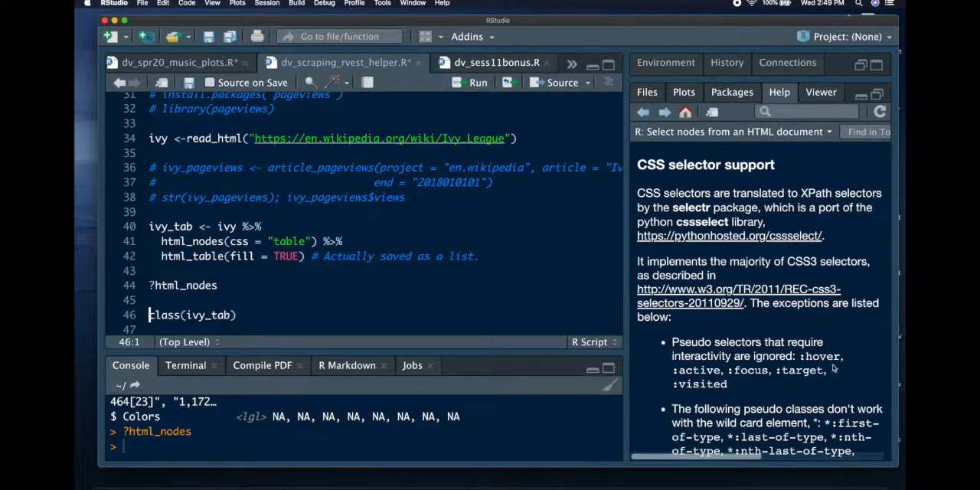